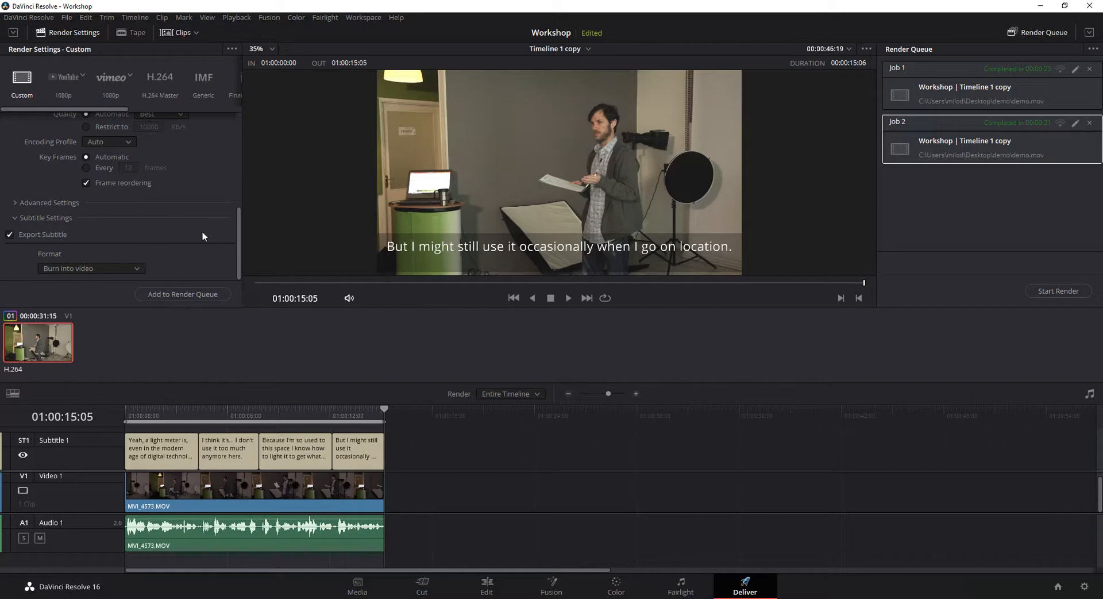
{"action": "mouse_move", "coordinate": [659, 349]}
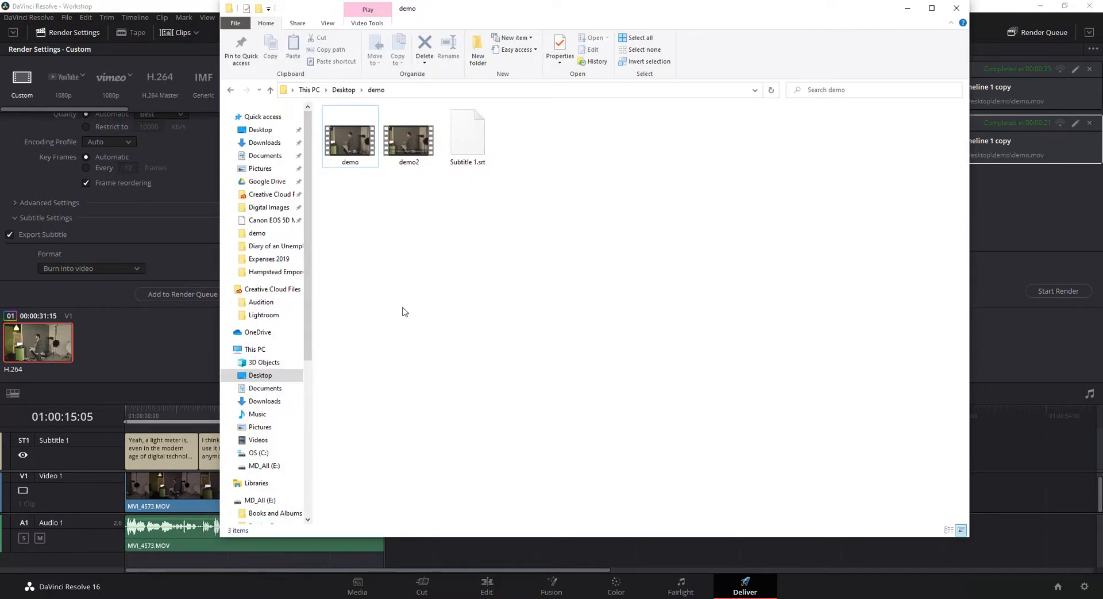
{"action": "mouse_move", "coordinate": [347, 141]}
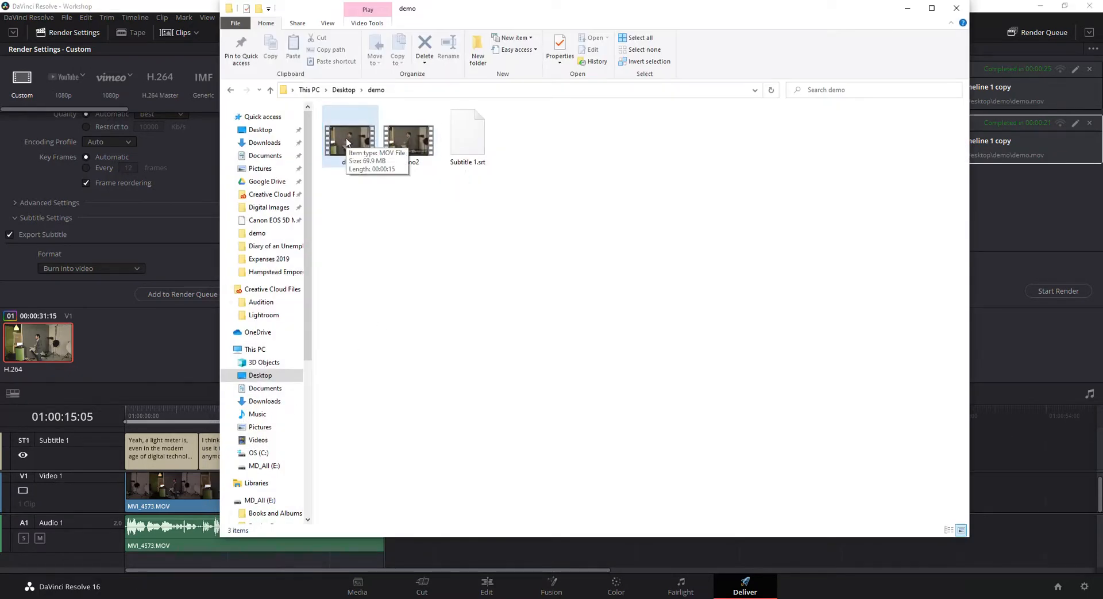
Select the demo video and Subtitle 1.srt together in the Desktop demo folder
{"action": "left_click", "coordinate": [350, 134]}
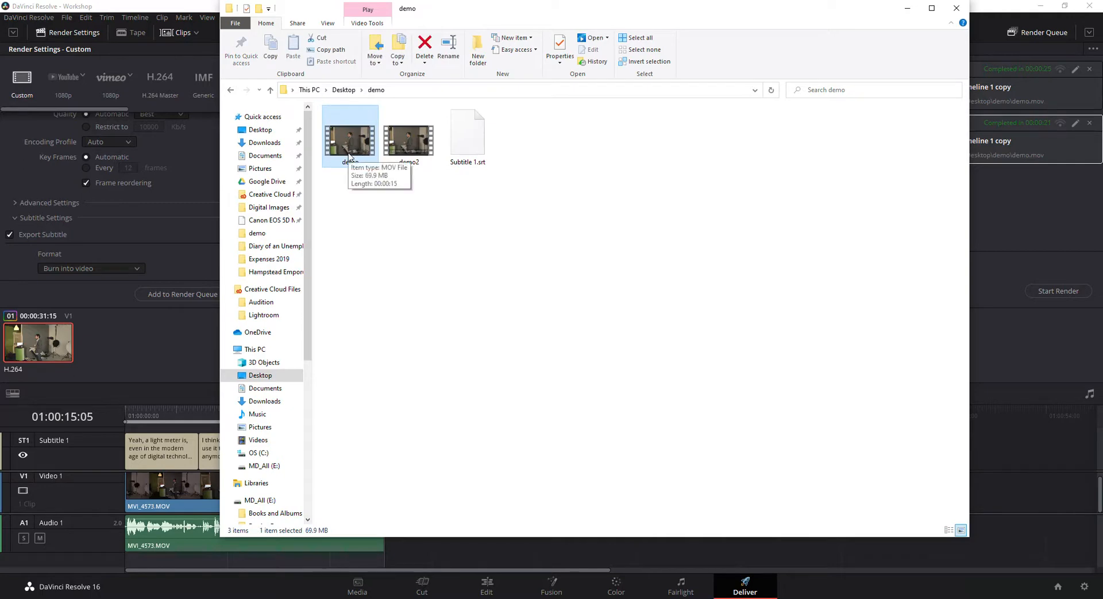
{"action": "left_click", "coordinate": [467, 132]}
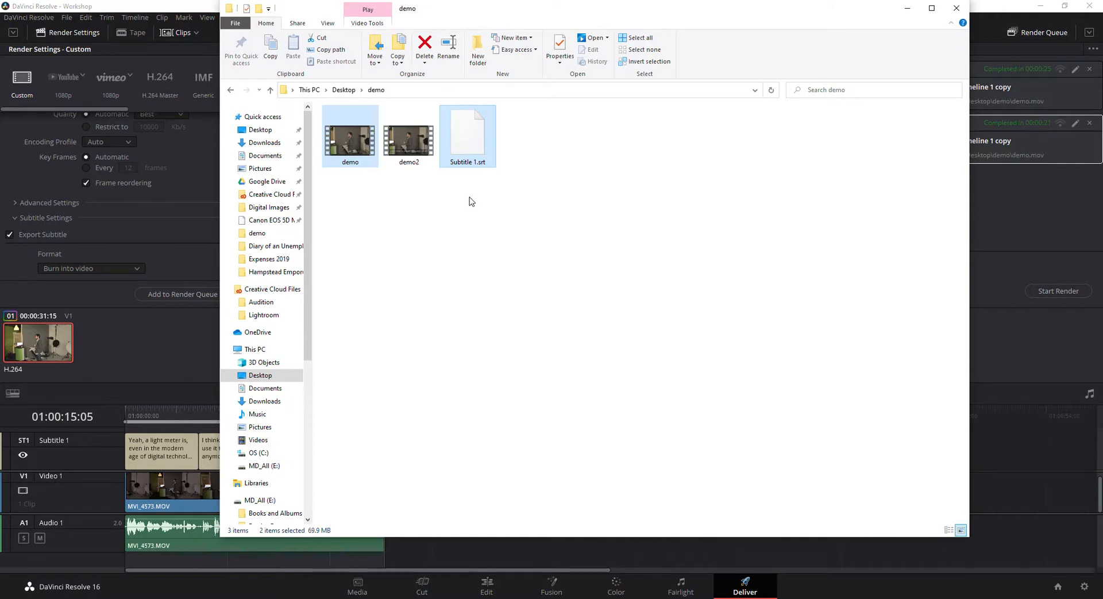
{"action": "mouse_move", "coordinate": [451, 196]}
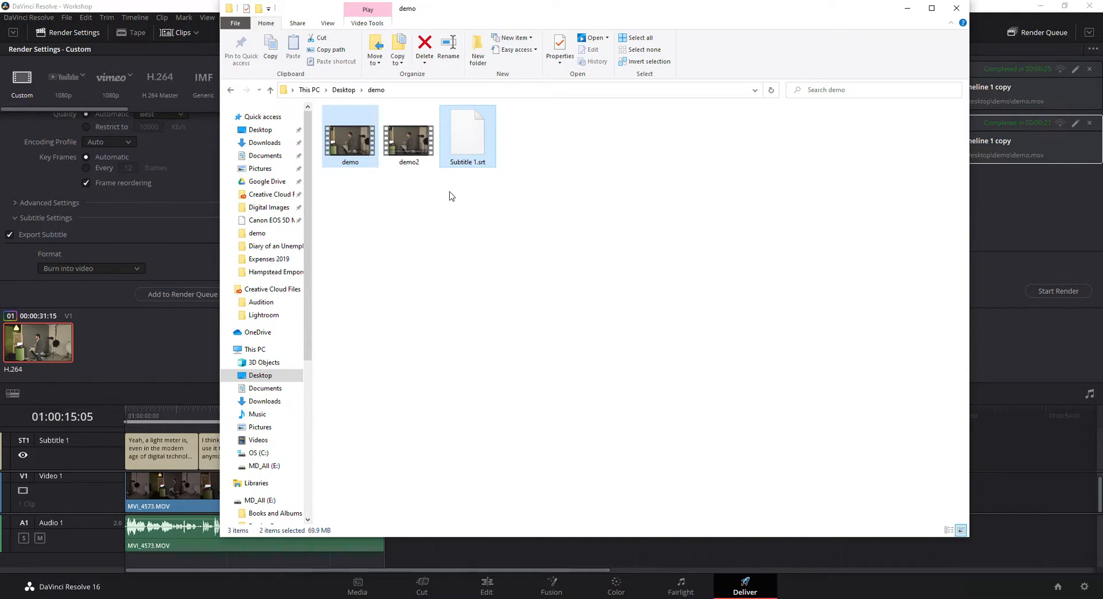
{"action": "mouse_move", "coordinate": [467, 128]}
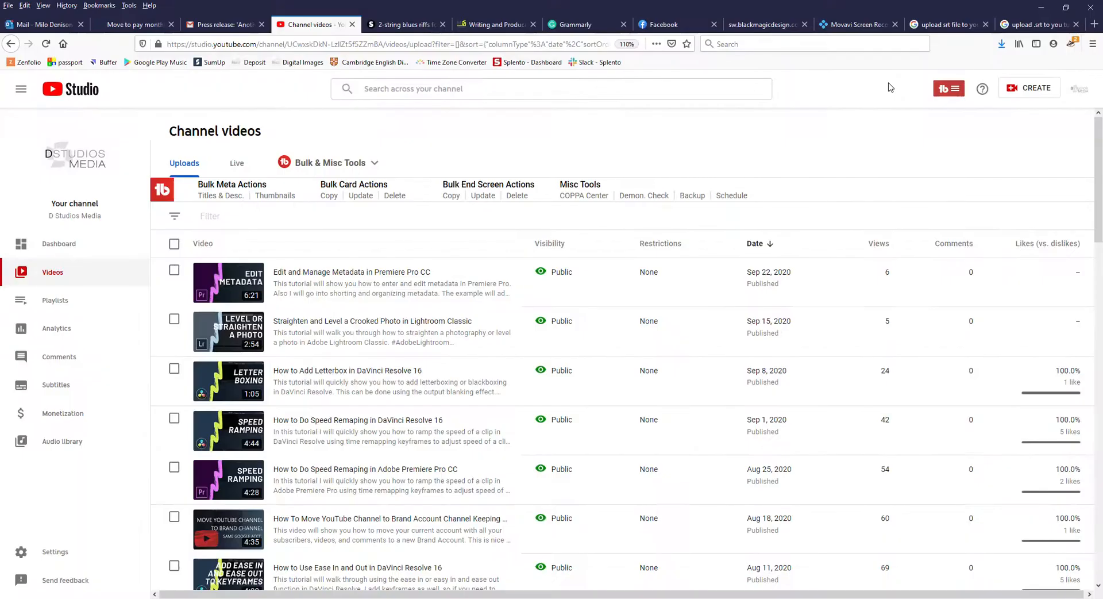
Start a new video upload and pick the demo video in the file picker
{"action": "left_click", "coordinate": [1028, 87]}
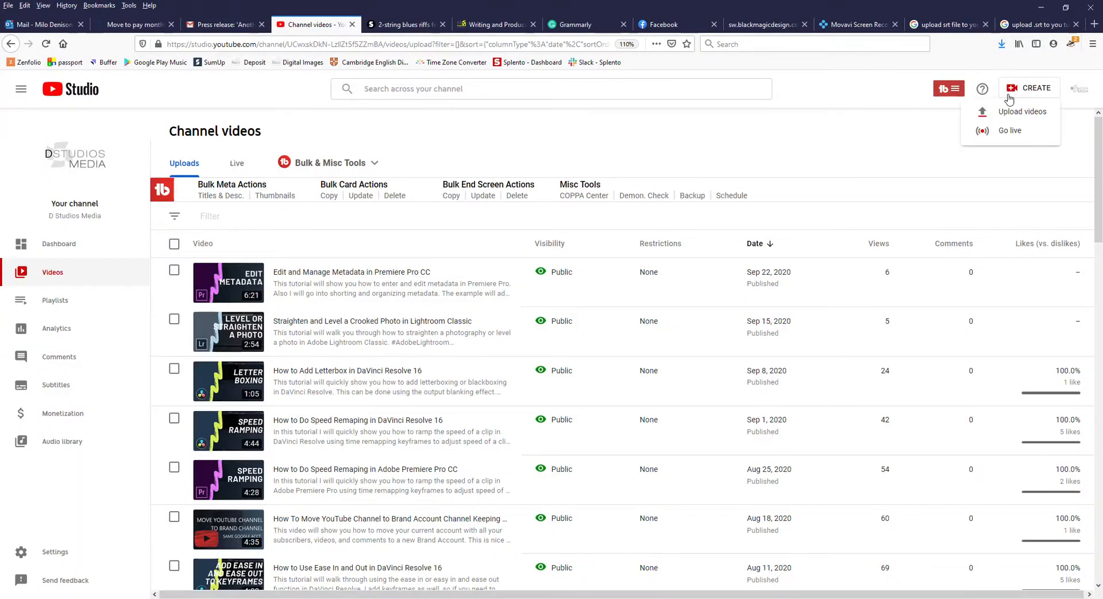
{"action": "left_click", "coordinate": [1023, 111]}
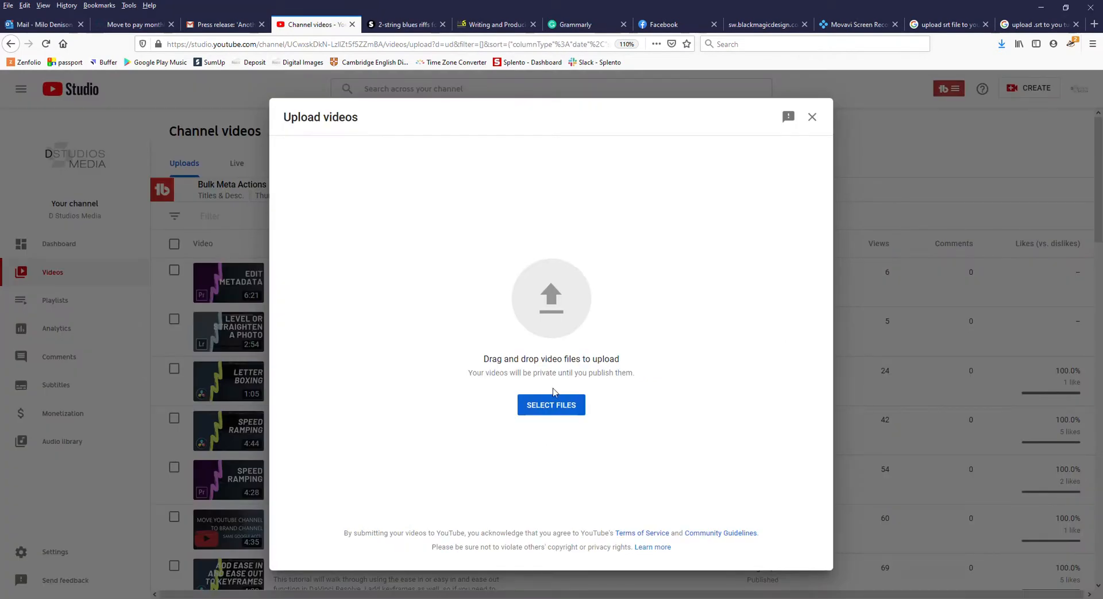
{"action": "left_click", "coordinate": [551, 404]}
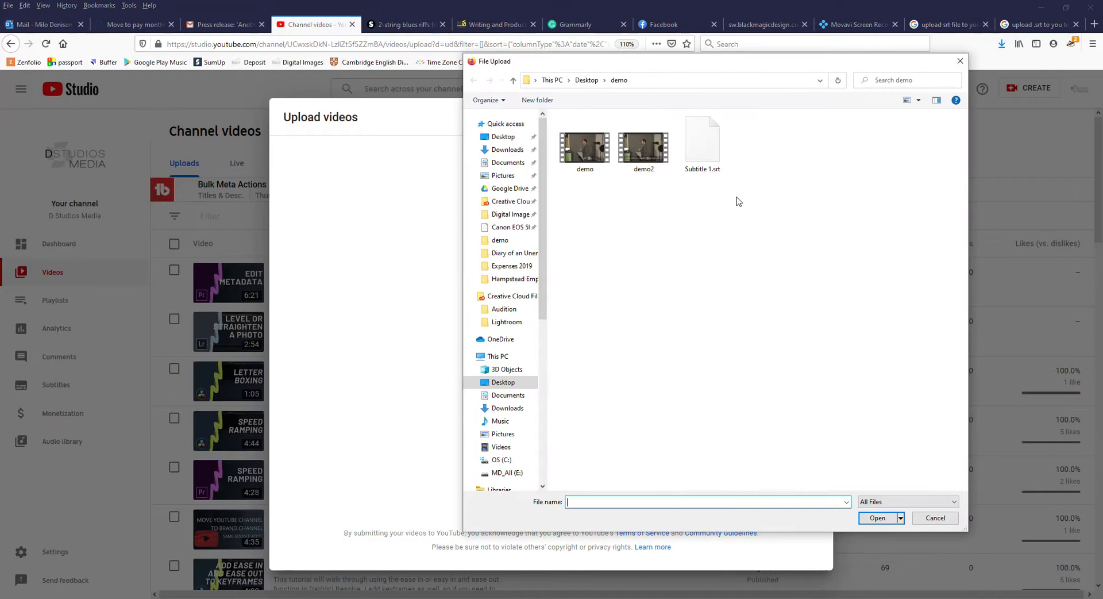
{"action": "left_click", "coordinate": [584, 140]}
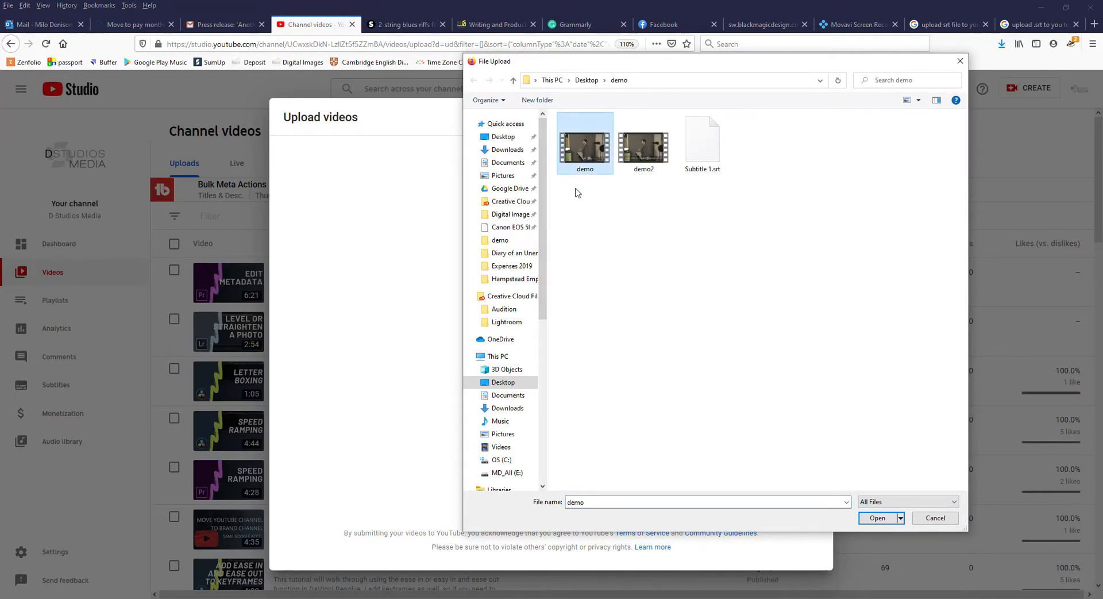
{"action": "mouse_move", "coordinate": [711, 179]}
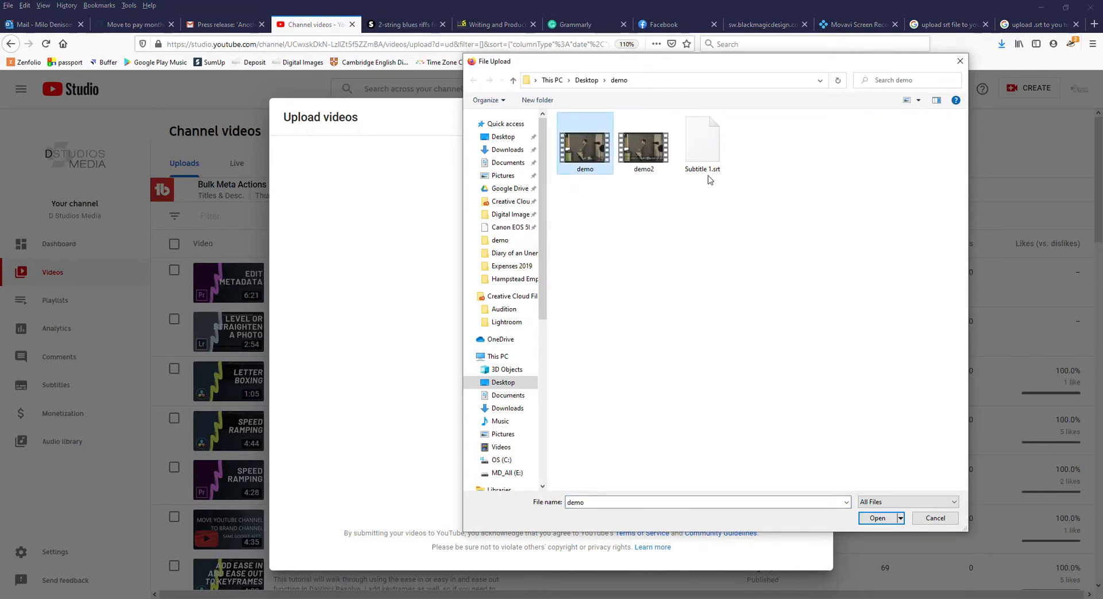
{"action": "mouse_move", "coordinate": [706, 163]}
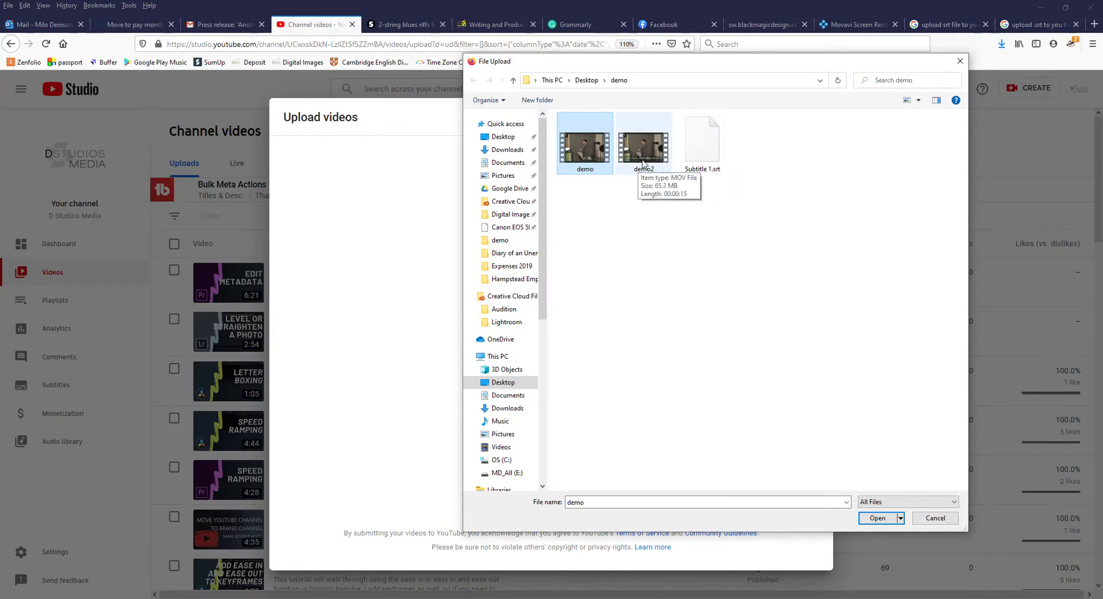
{"action": "mouse_move", "coordinate": [638, 158]}
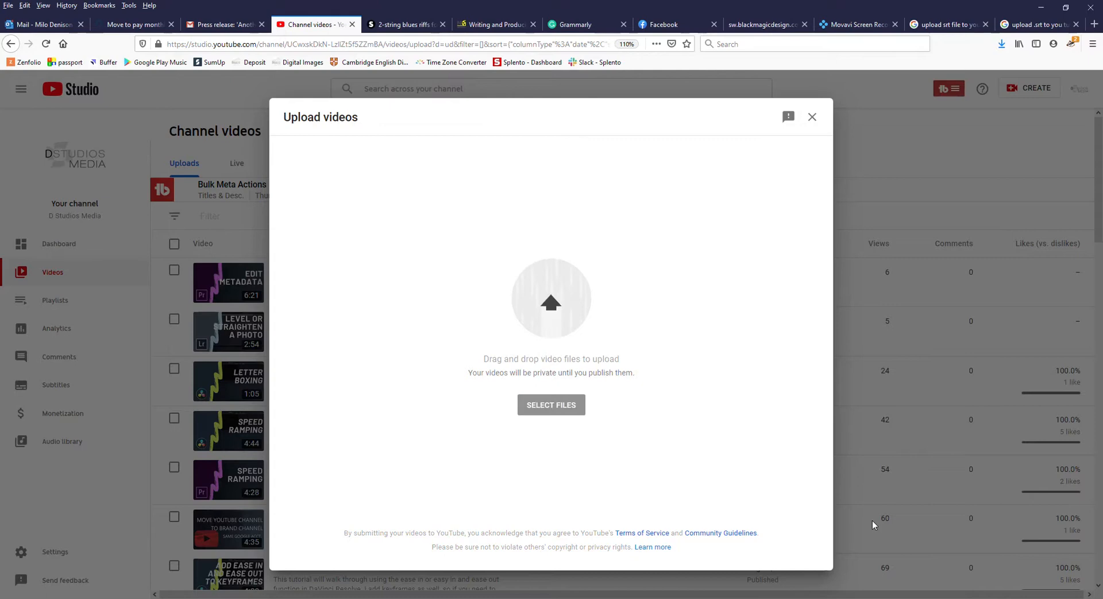
Upload demo as a draft and reach the Language, subtitles and closed captions settings
{"action": "left_click", "coordinate": [551, 404]}
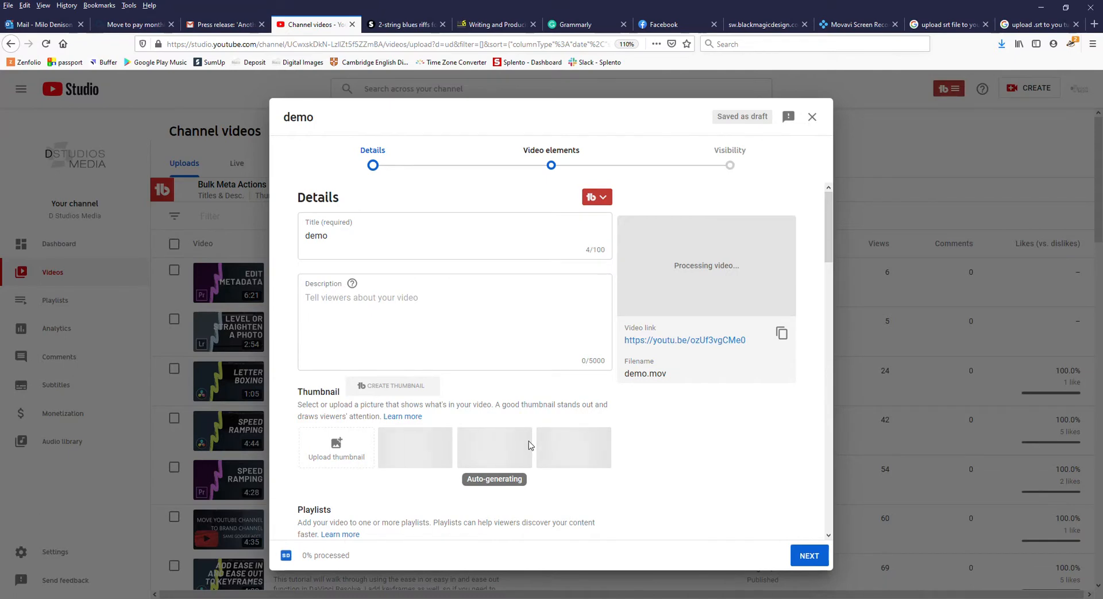
{"action": "scroll", "scroll_direction": "down", "scroll_amount": 3}
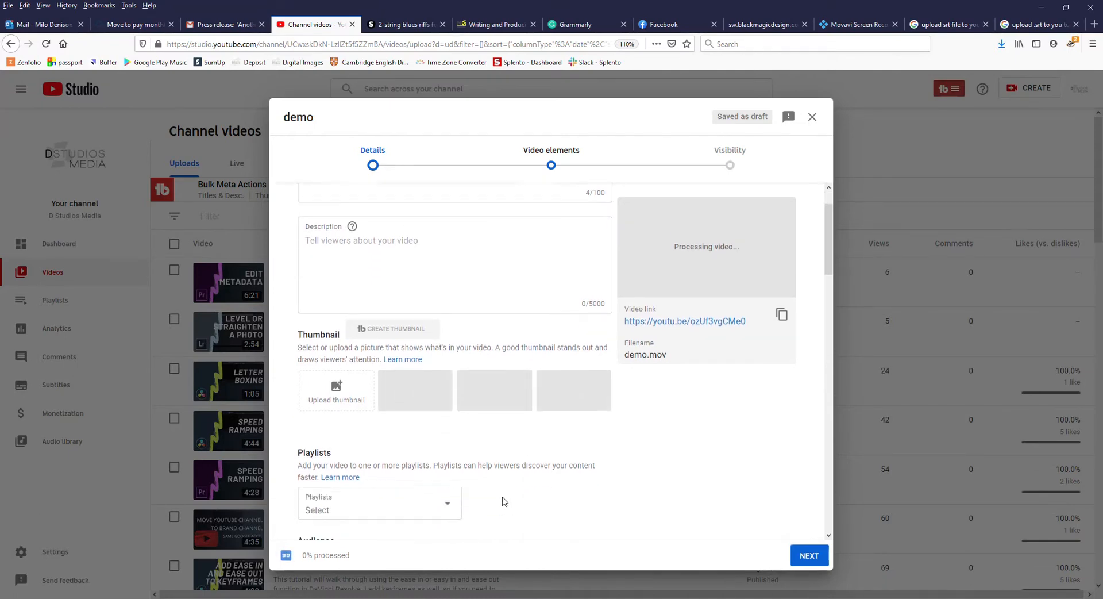
{"action": "scroll", "scroll_direction": "down", "scroll_amount": 3}
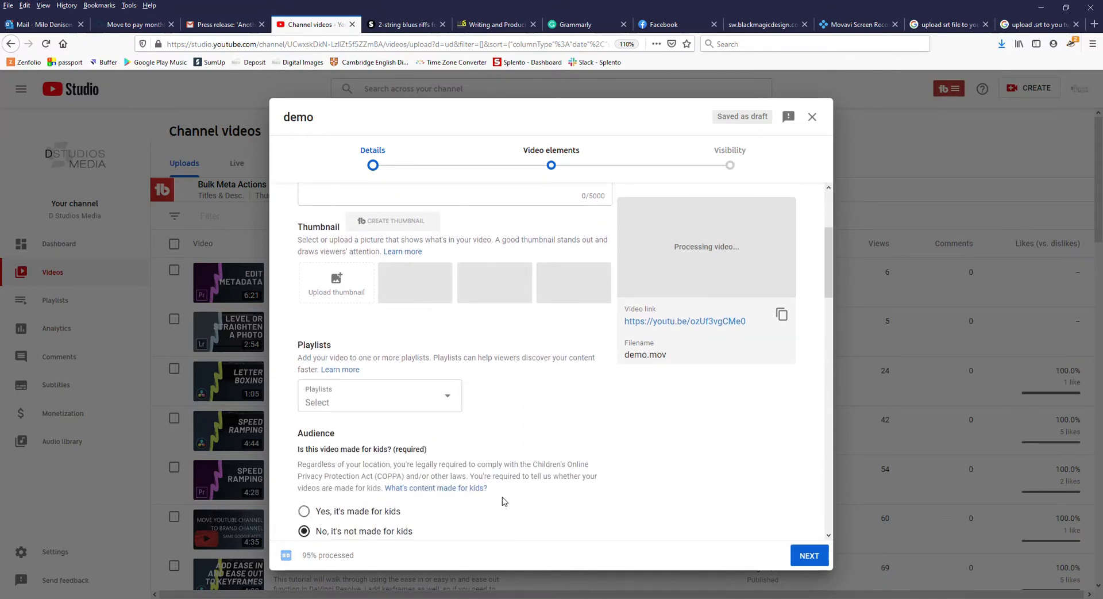
{"action": "scroll", "scroll_direction": "down", "scroll_amount": 3}
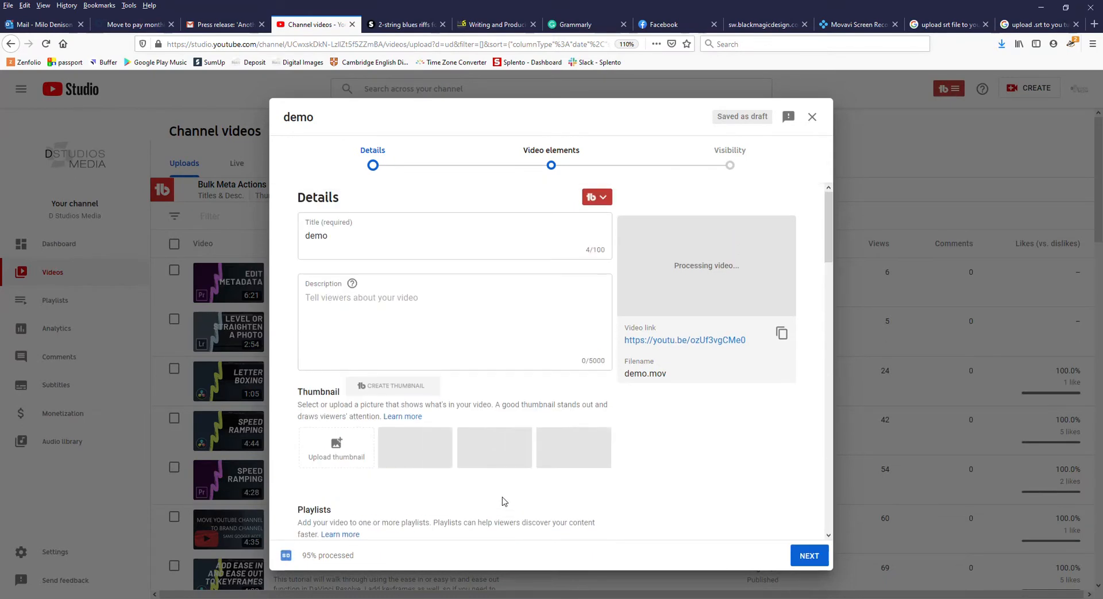
{"action": "scroll", "scroll_direction": "down", "scroll_amount": 3}
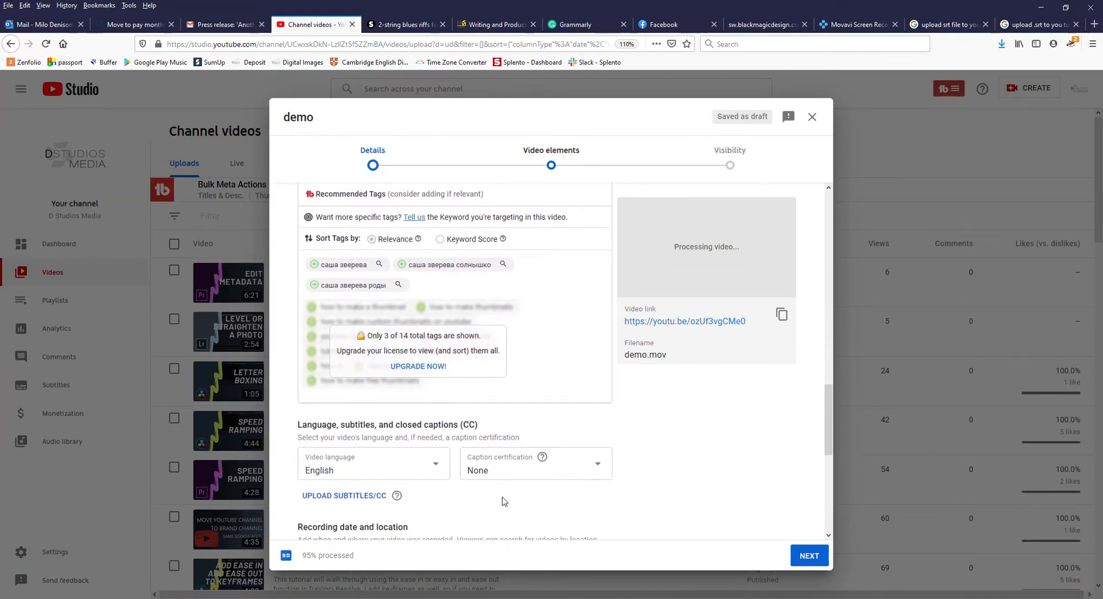
{"action": "scroll", "scroll_direction": "down", "scroll_amount": 3}
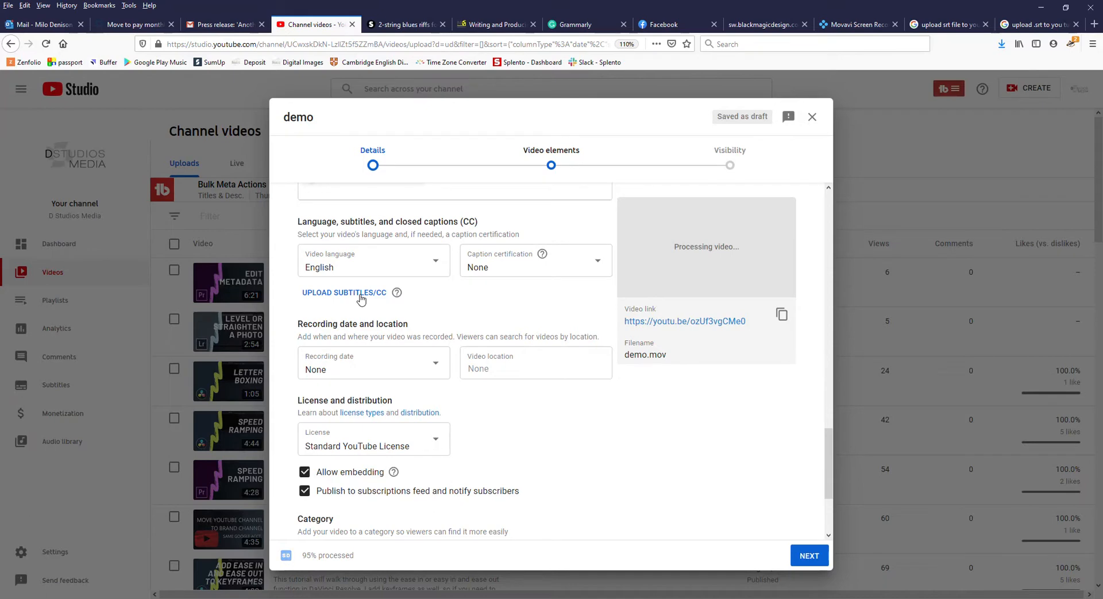
Attach Subtitle 1.srt as timed English captions and continue to Video elements
{"action": "left_click", "coordinate": [343, 292]}
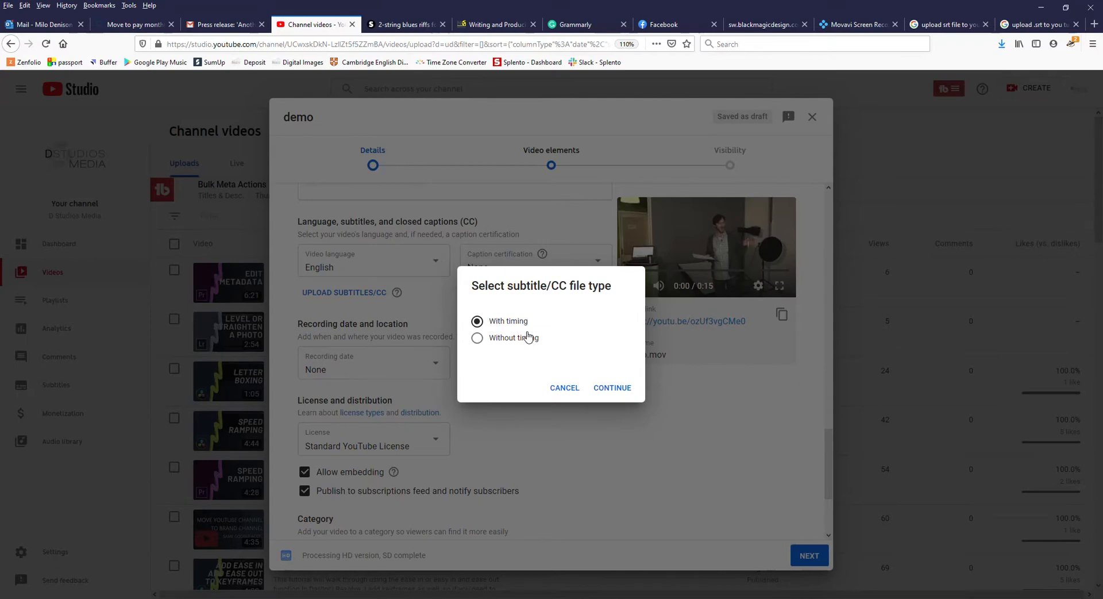
{"action": "mouse_move", "coordinate": [607, 391]}
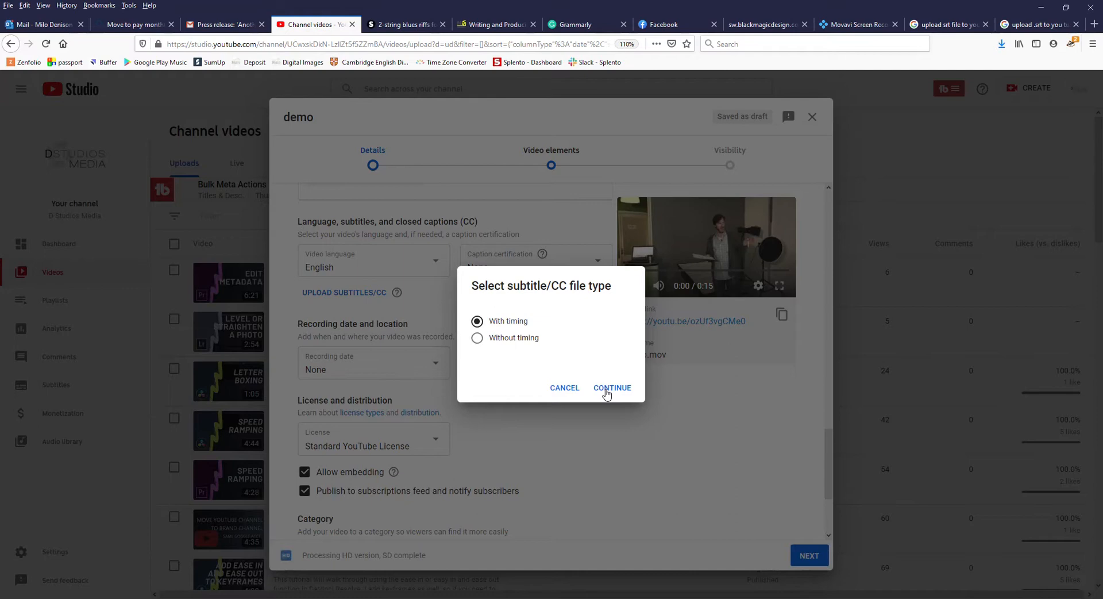
{"action": "left_click", "coordinate": [612, 388]}
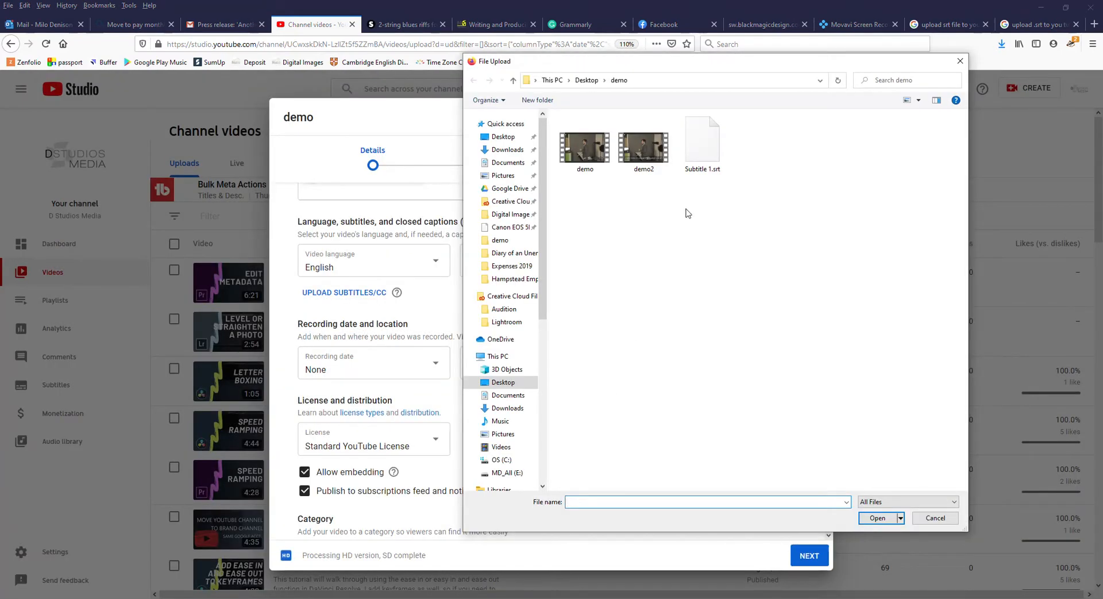
{"action": "left_click", "coordinate": [703, 136]}
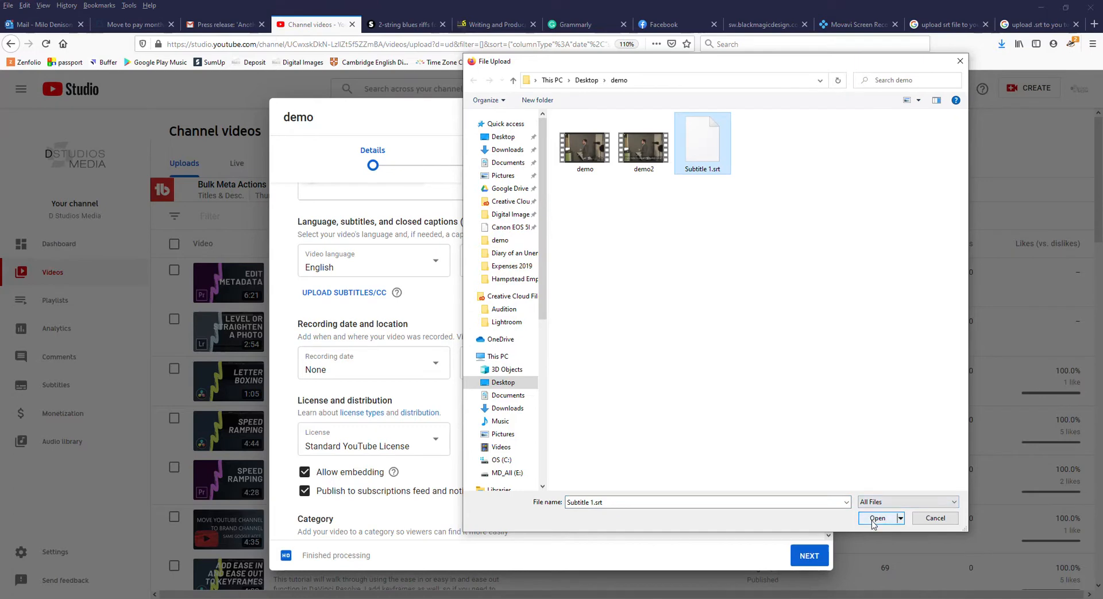
{"action": "mouse_move", "coordinate": [885, 490]}
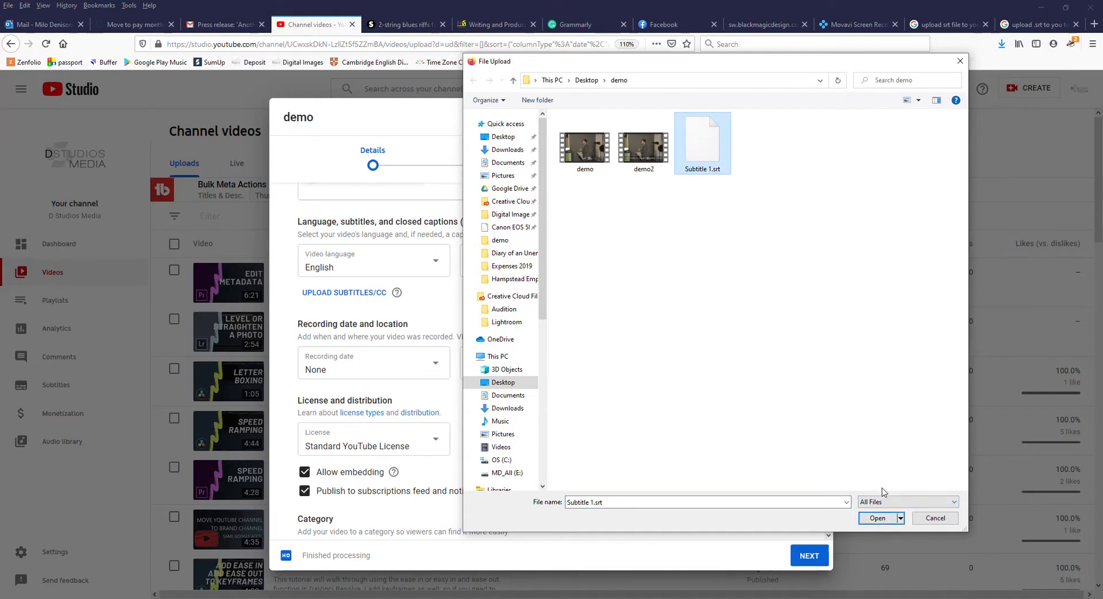
{"action": "left_click", "coordinate": [876, 518]}
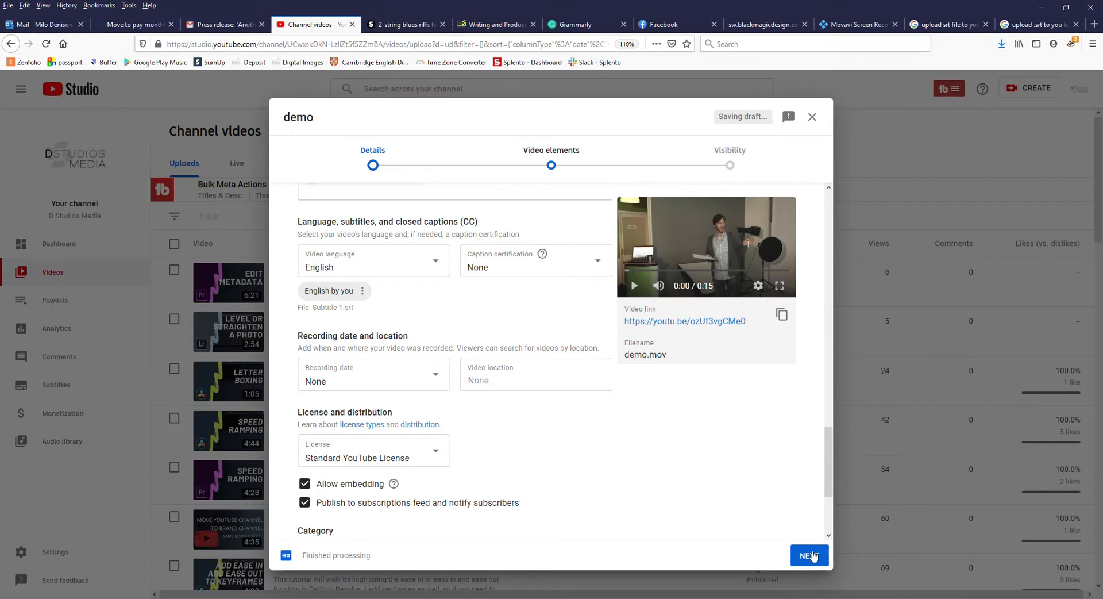
{"action": "left_click", "coordinate": [809, 554]}
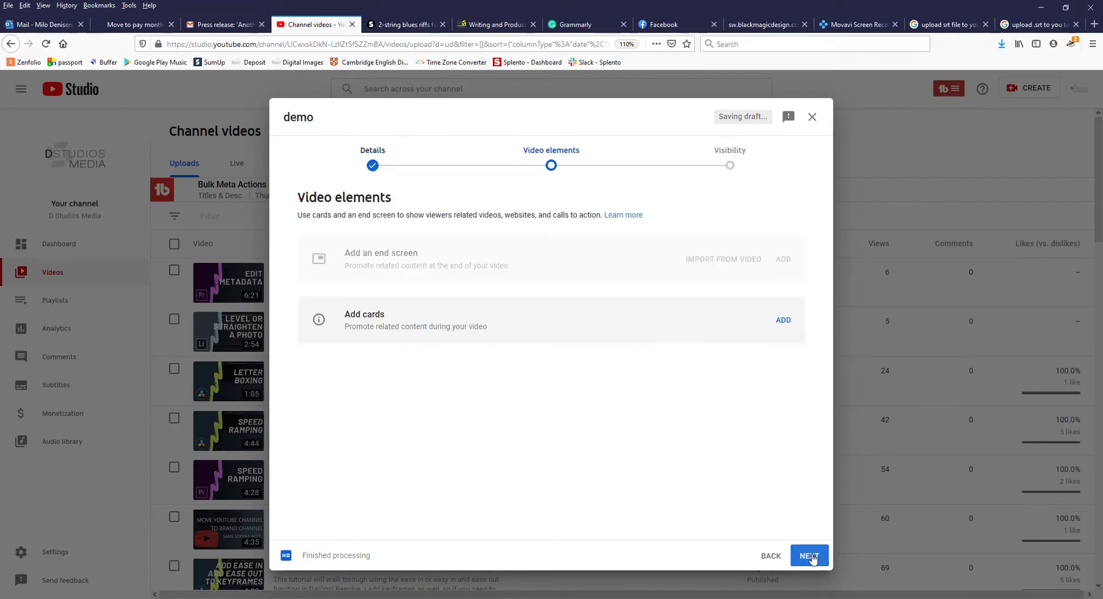
Set the demo video's visibility to Private and save the upload
{"action": "left_click", "coordinate": [809, 554]}
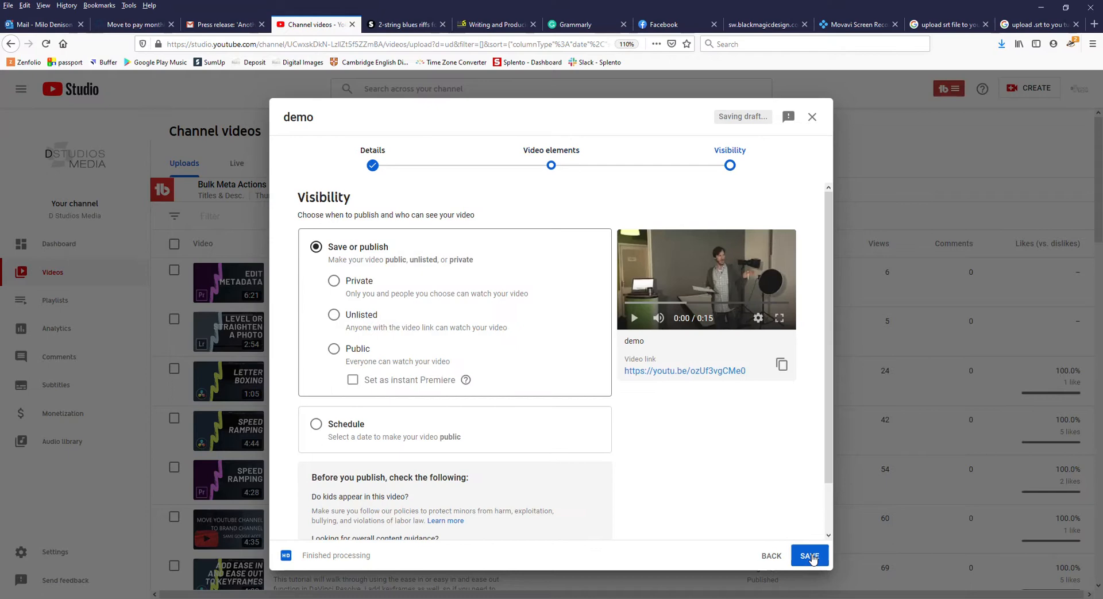
{"action": "left_click", "coordinate": [333, 280]}
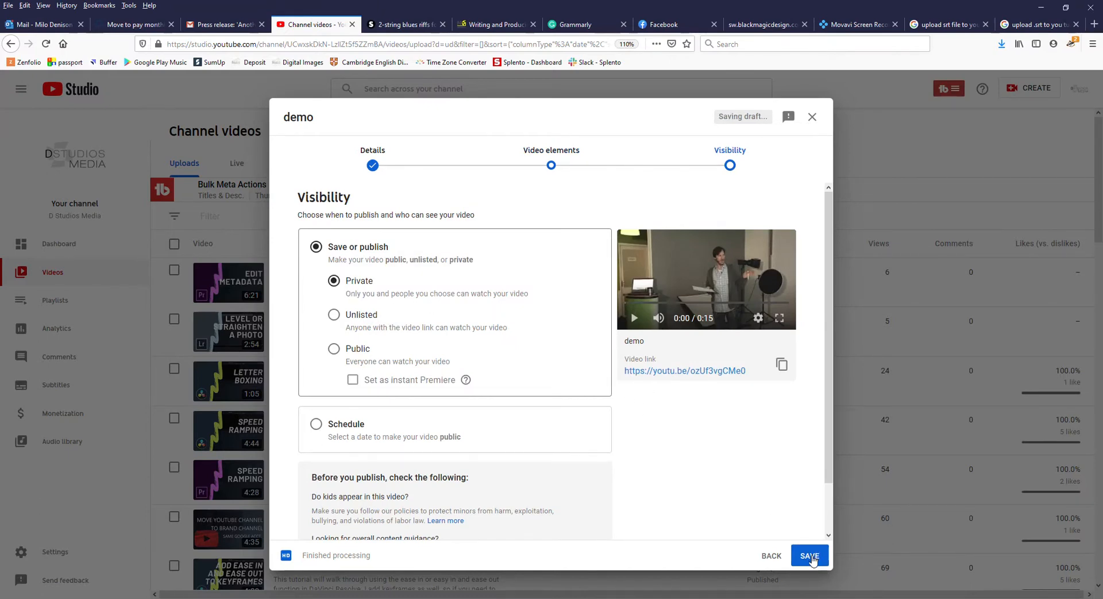
{"action": "left_click", "coordinate": [809, 555]}
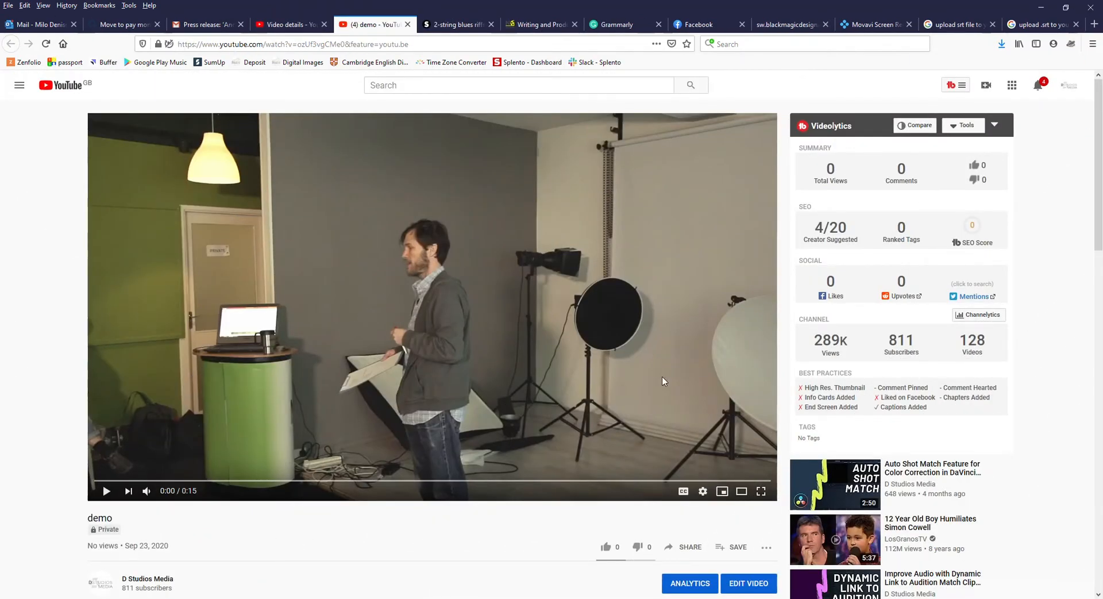
{"action": "mouse_move", "coordinate": [683, 491]}
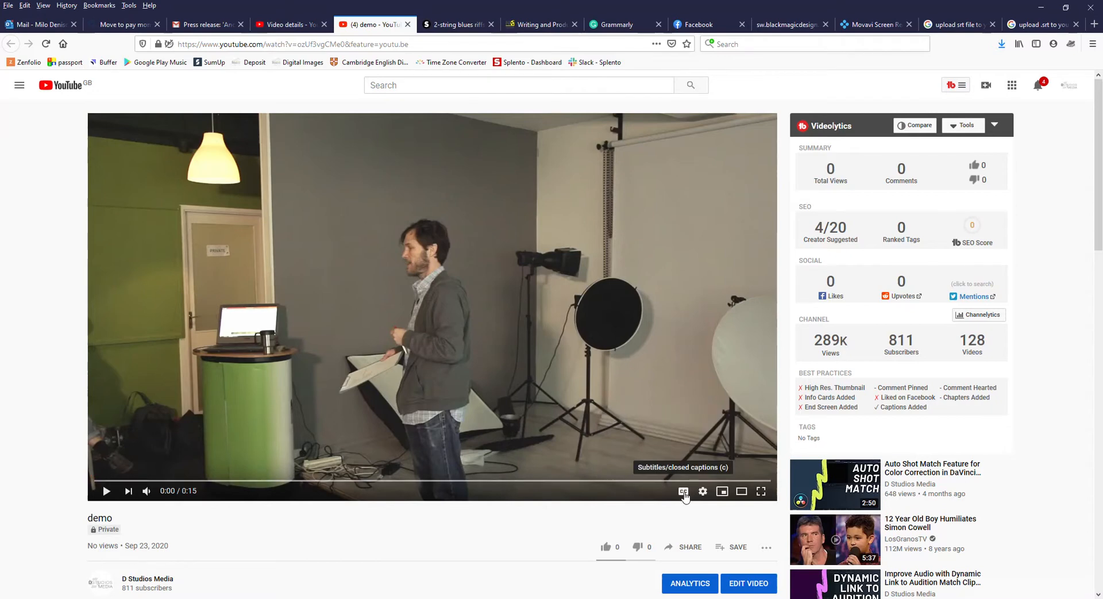
Play the private demo video with CC captions on, then pause at 0:06
{"action": "left_click", "coordinate": [683, 490]}
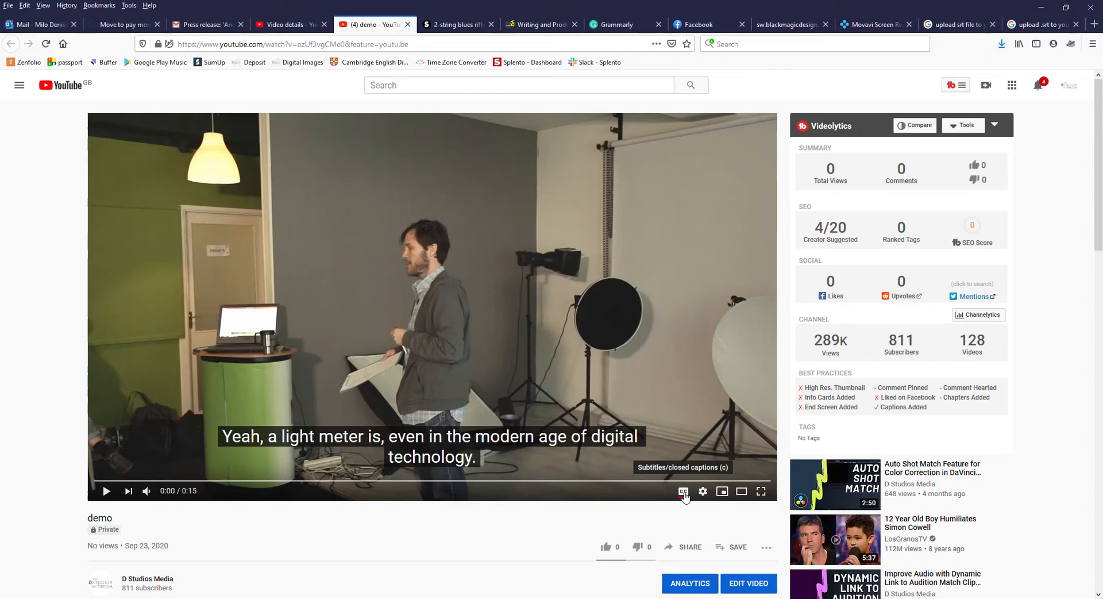
{"action": "mouse_move", "coordinate": [115, 478]}
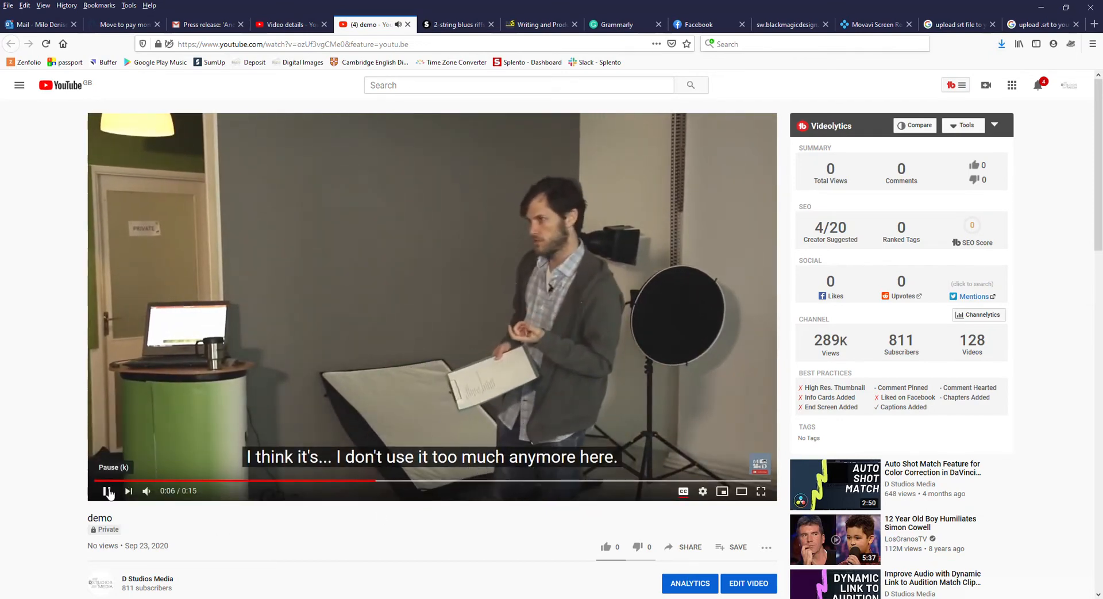
{"action": "left_click", "coordinate": [106, 491]}
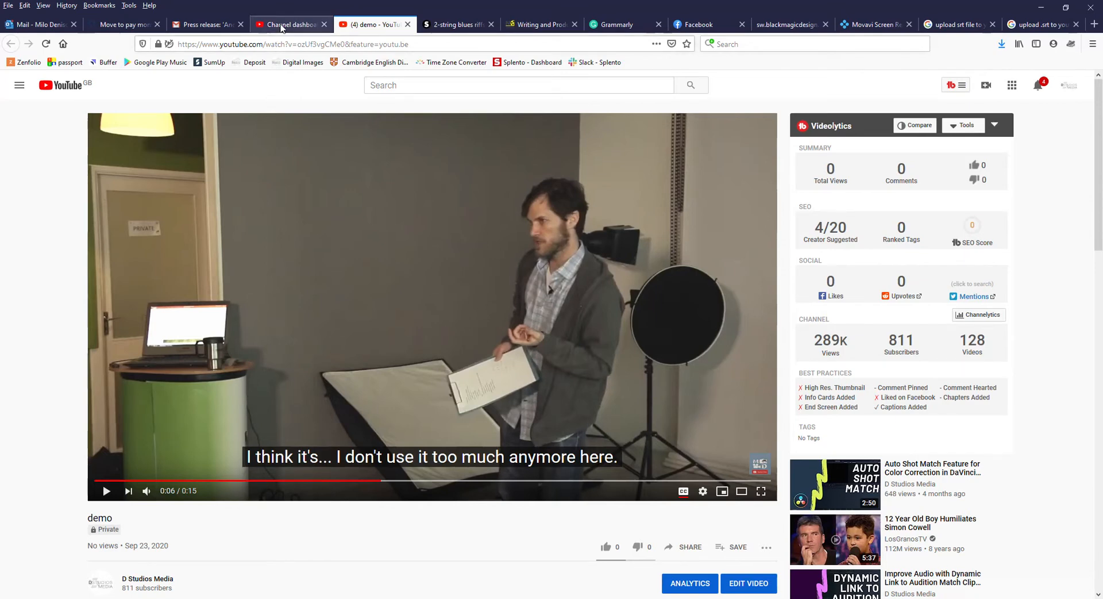
Show English subtitle languages for demo and the crooked-photo Lightroom tutorial on the Subtitles page
{"action": "left_click", "coordinate": [288, 24]}
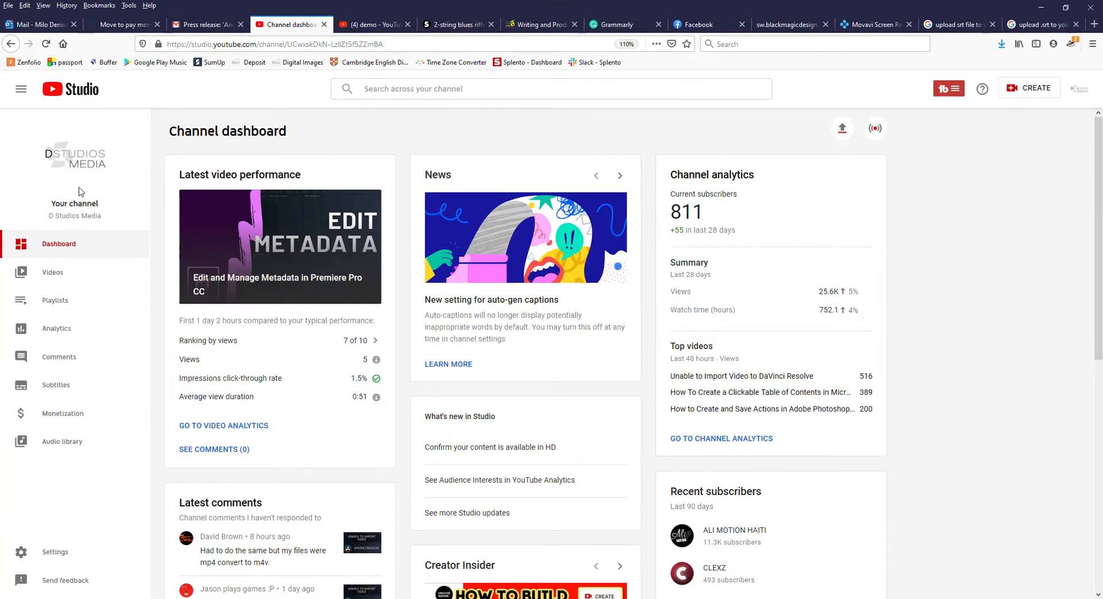
{"action": "mouse_move", "coordinate": [49, 394]}
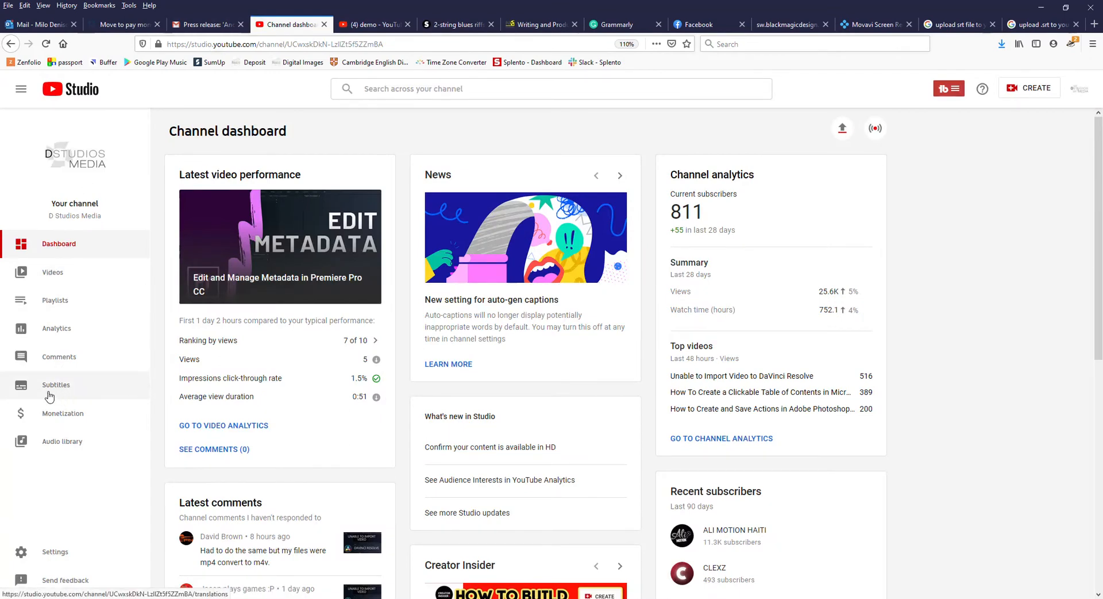
{"action": "mouse_move", "coordinate": [54, 391]}
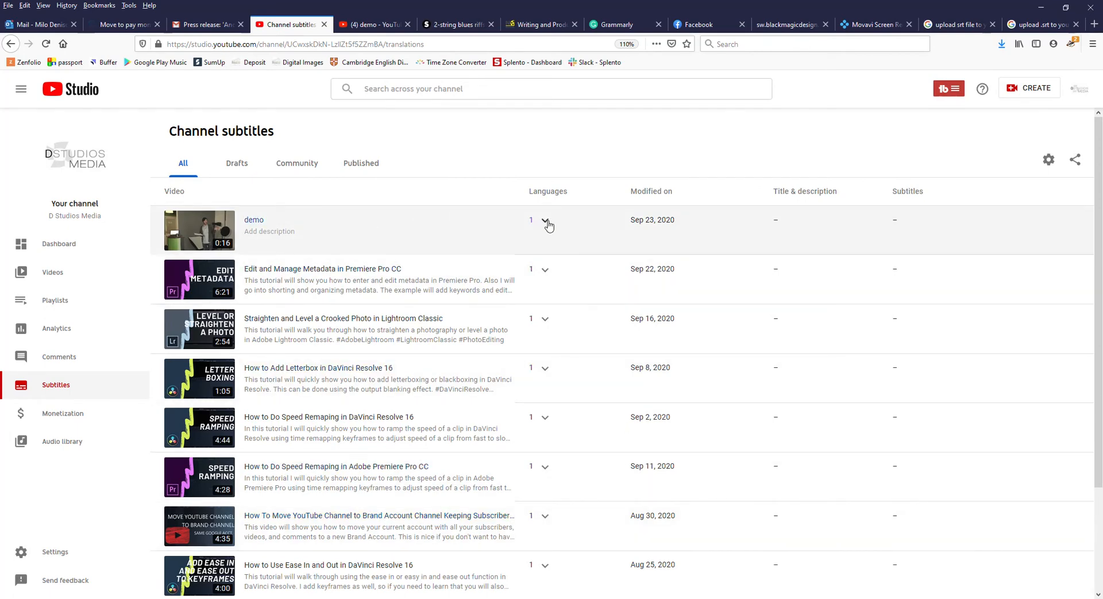
{"action": "left_click", "coordinate": [544, 219]}
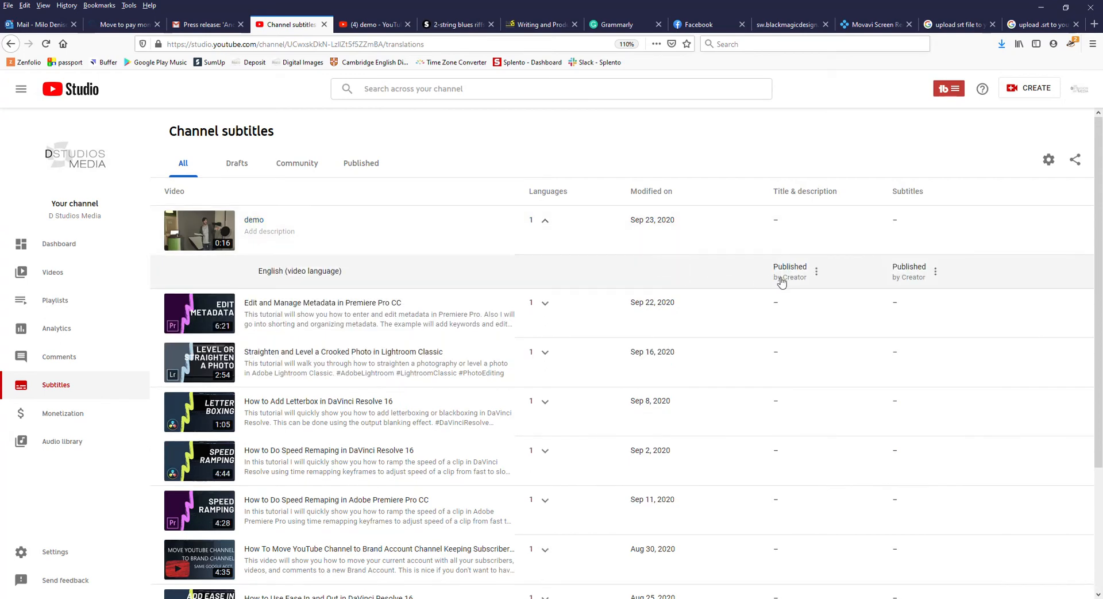
{"action": "mouse_move", "coordinate": [936, 271]}
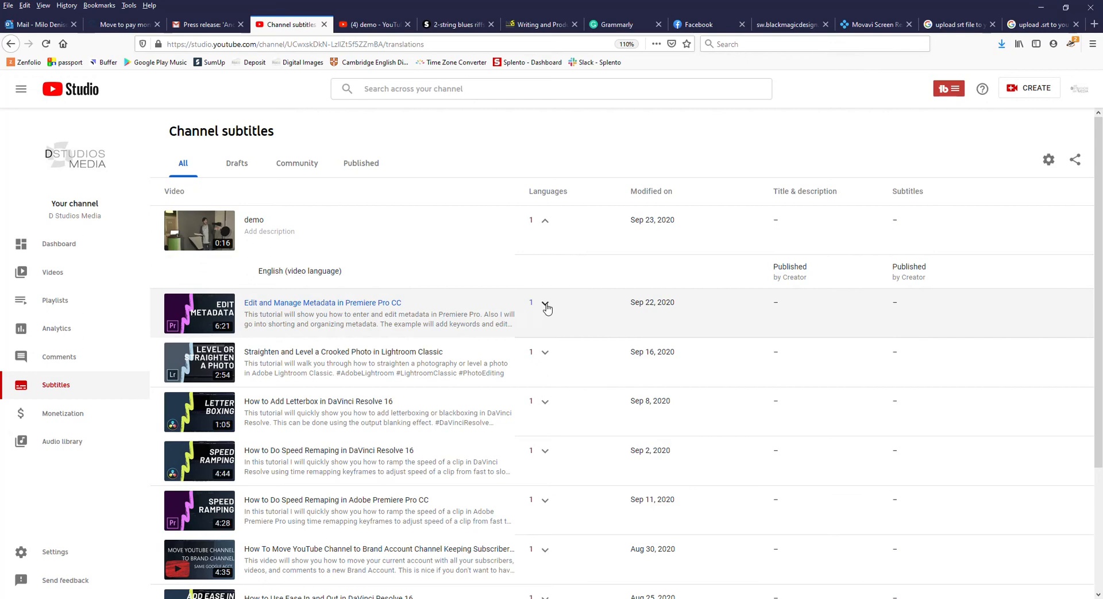
{"action": "mouse_move", "coordinate": [546, 355]}
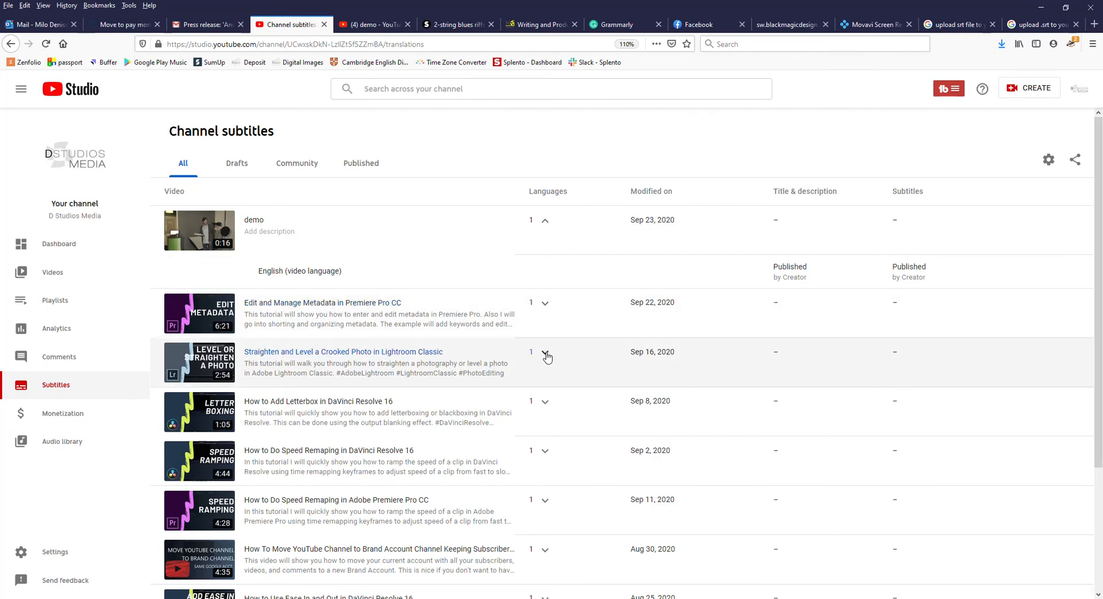
{"action": "left_click", "coordinate": [546, 354]}
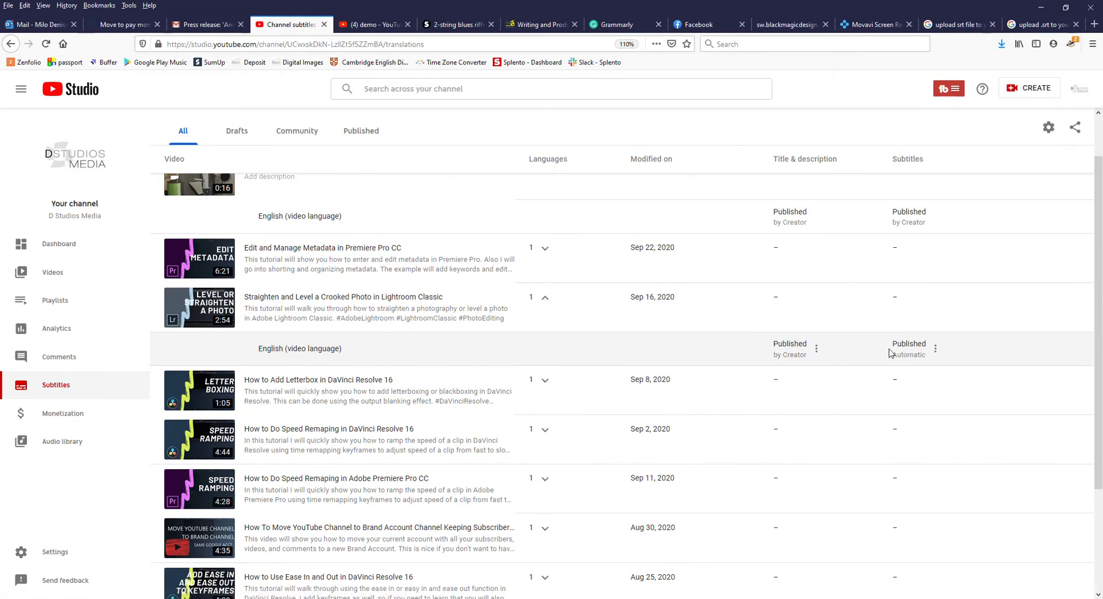
{"action": "mouse_move", "coordinate": [936, 350]}
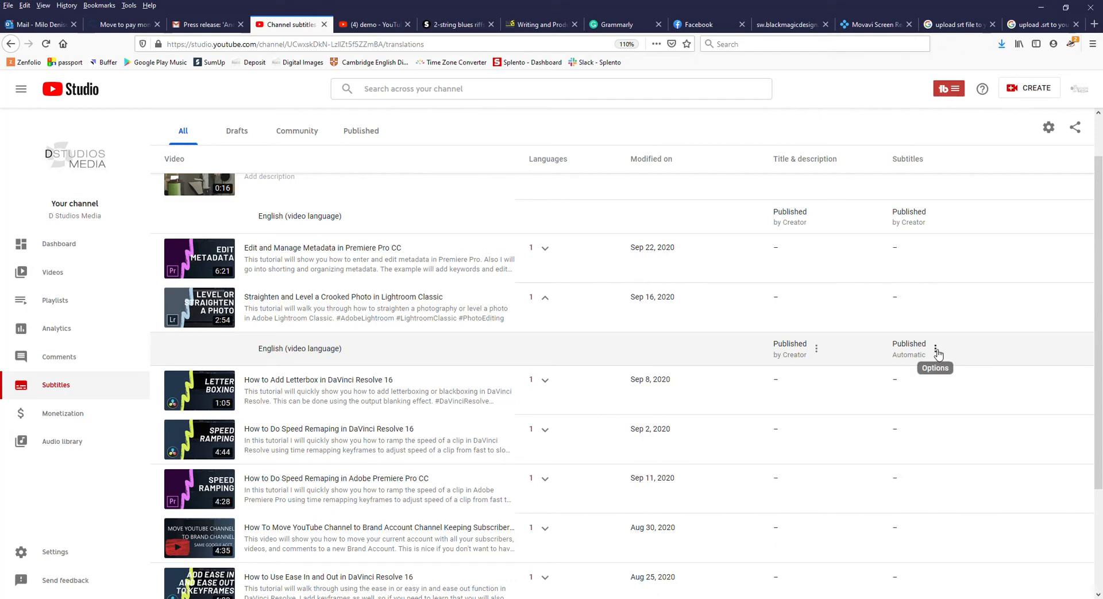
View the Lightroom tutorial's automatic English subtitles in the classic editor, then return to Studio
{"action": "left_click", "coordinate": [940, 349]}
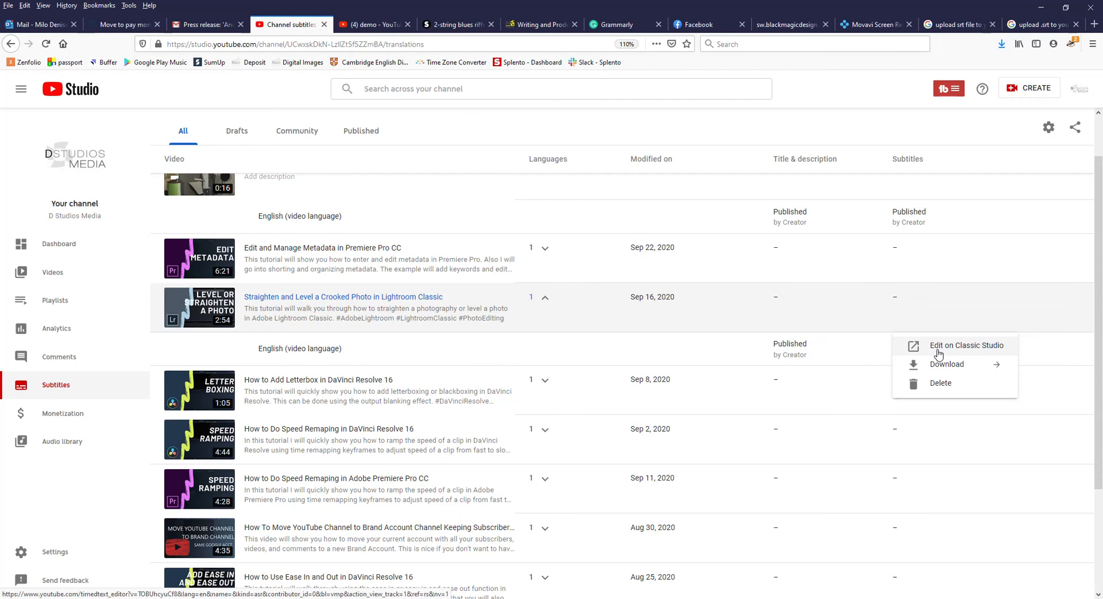
{"action": "left_click", "coordinate": [967, 345]}
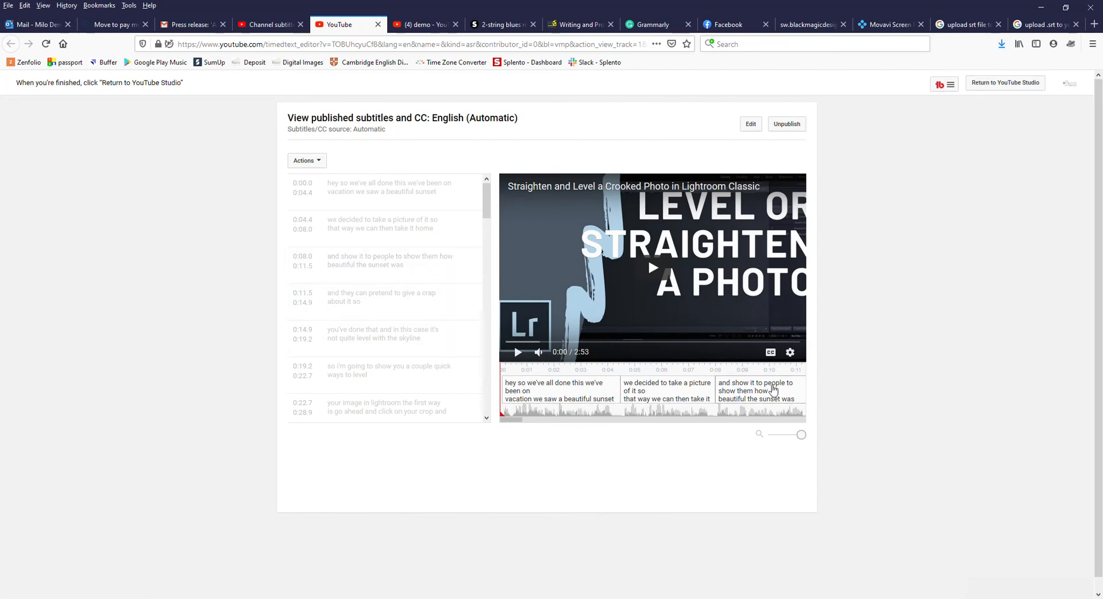
{"action": "mouse_move", "coordinate": [990, 91]}
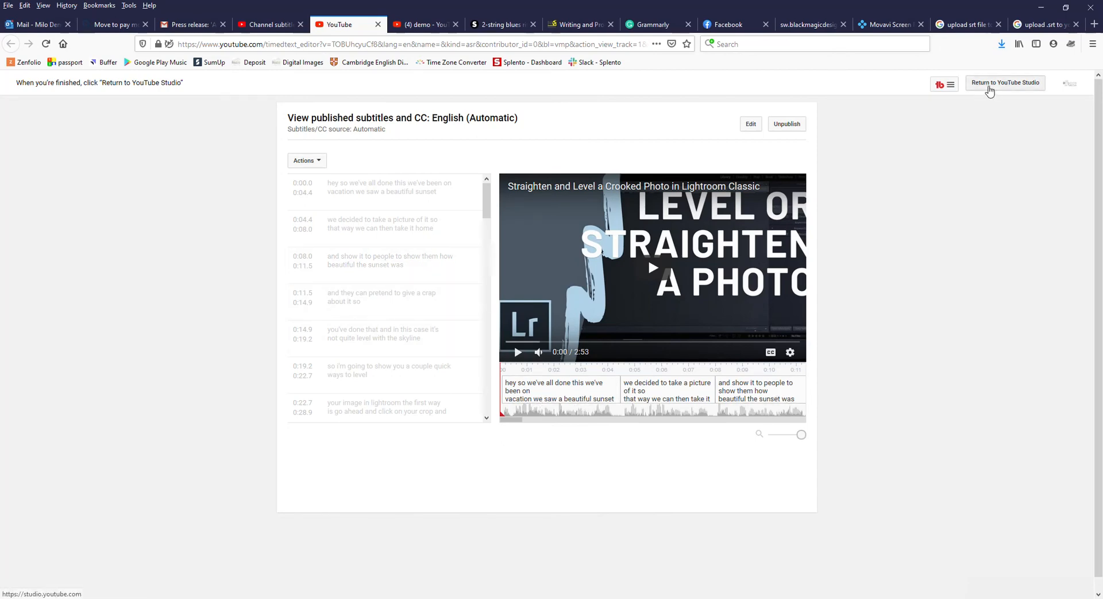
{"action": "left_click", "coordinate": [1004, 83]}
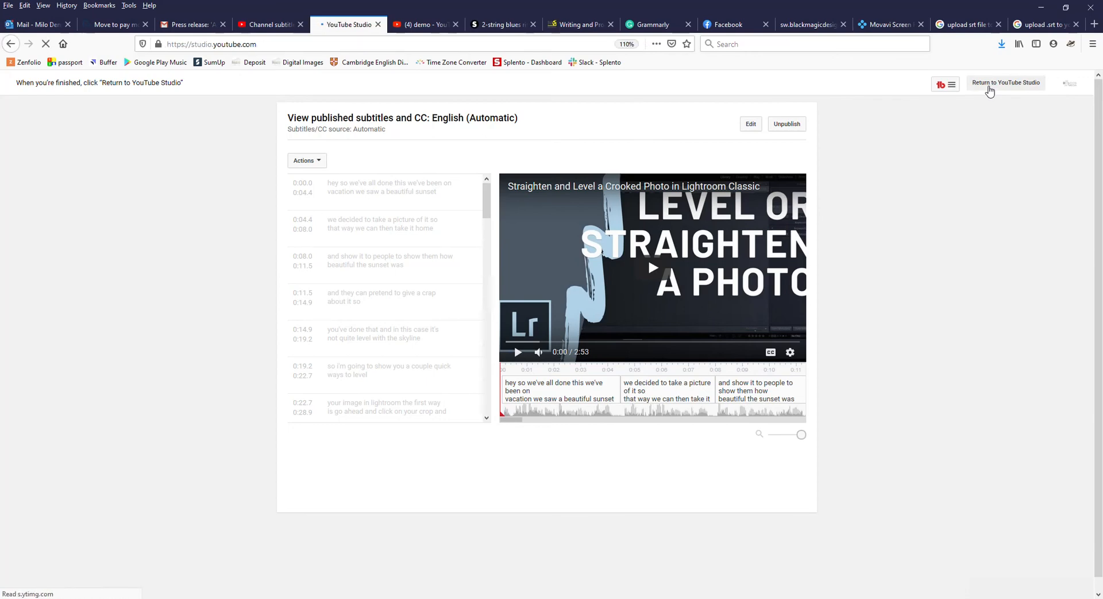
Show More options for the Edit and Manage Metadata in Premiere Pro CC video down to Upload Subtitles/CC
{"action": "left_click", "coordinate": [1004, 82]}
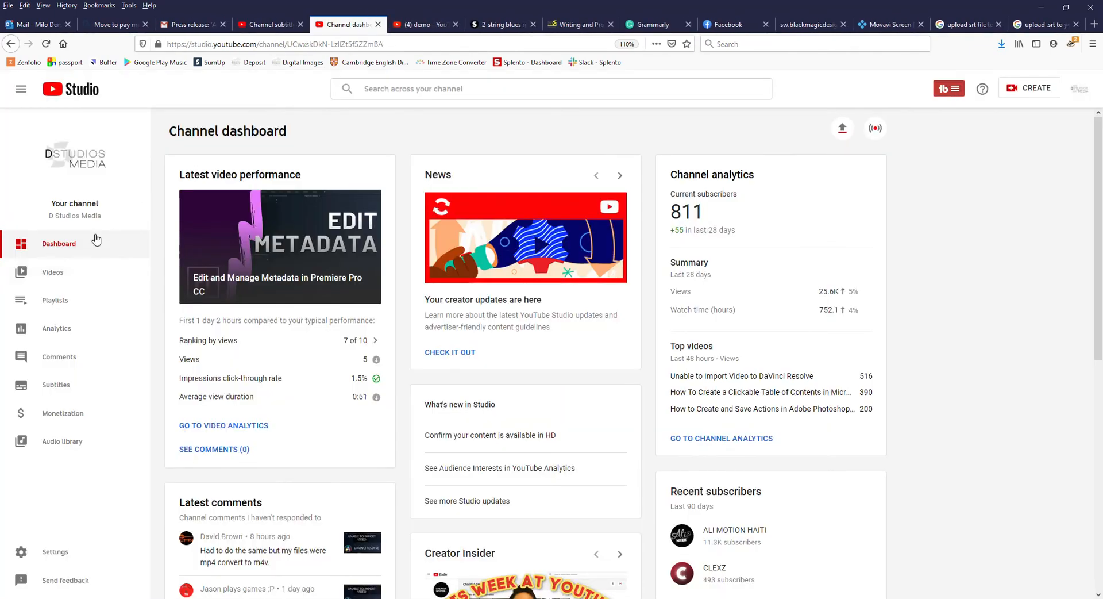
{"action": "left_click", "coordinate": [53, 271]}
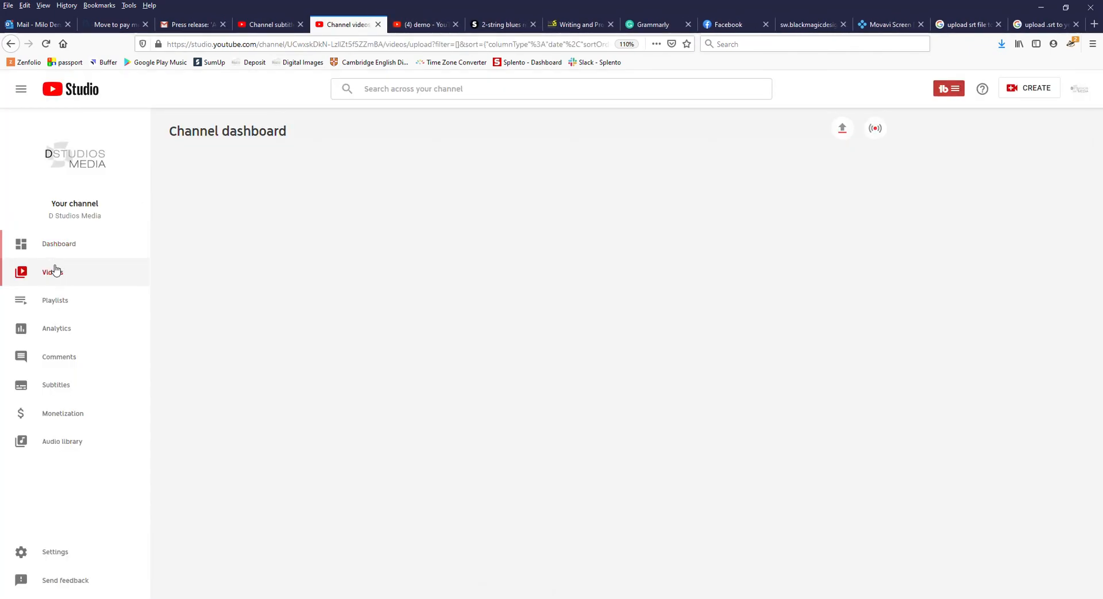
{"action": "left_click", "coordinate": [51, 271]}
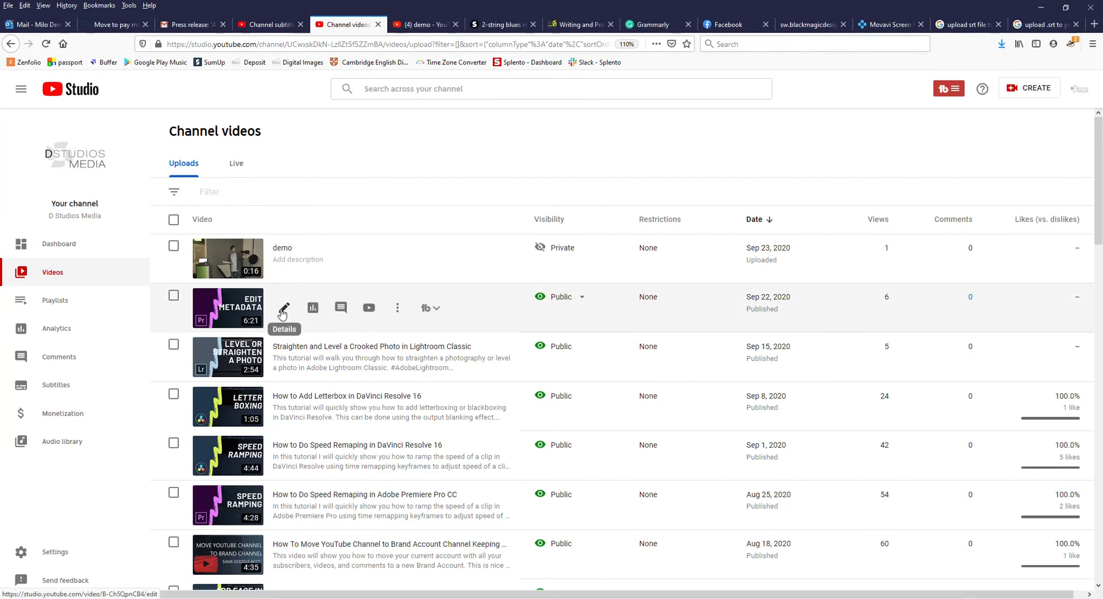
{"action": "left_click", "coordinate": [283, 307]}
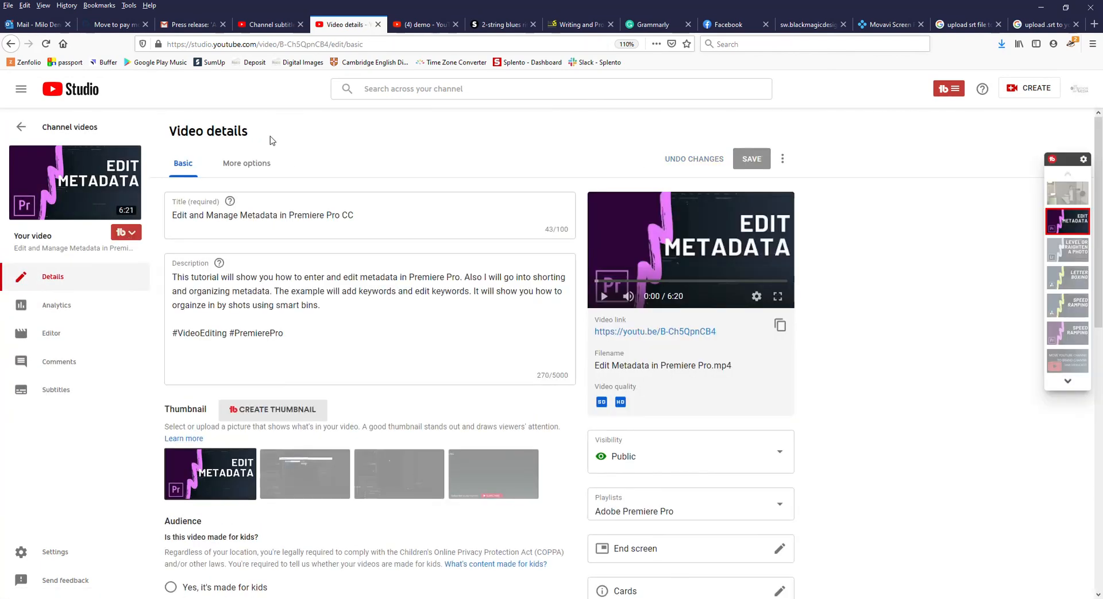
{"action": "mouse_move", "coordinate": [241, 171]}
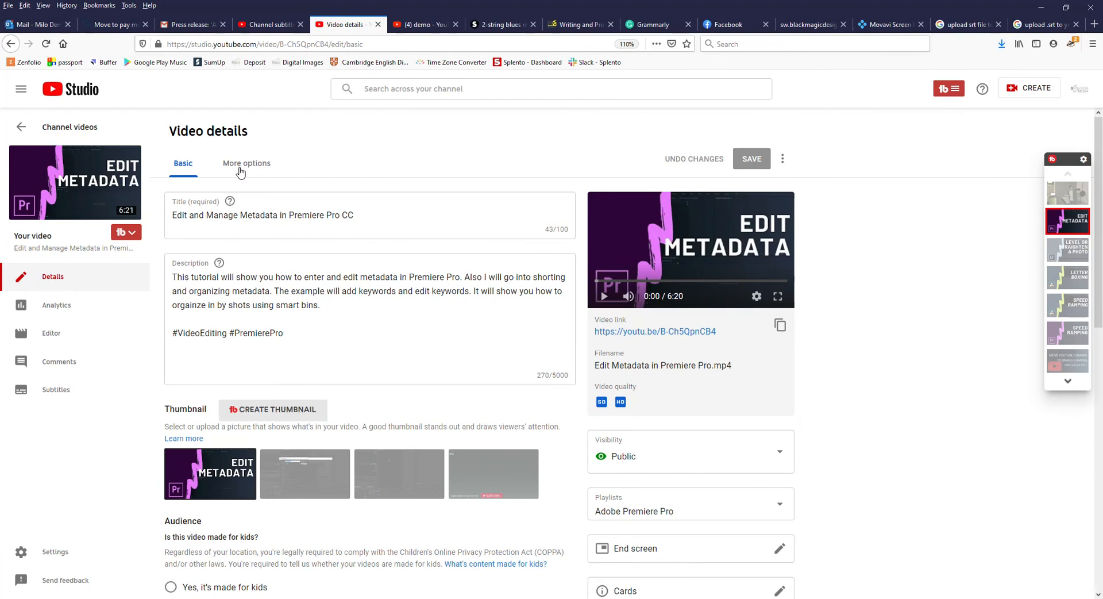
{"action": "left_click", "coordinate": [246, 163]}
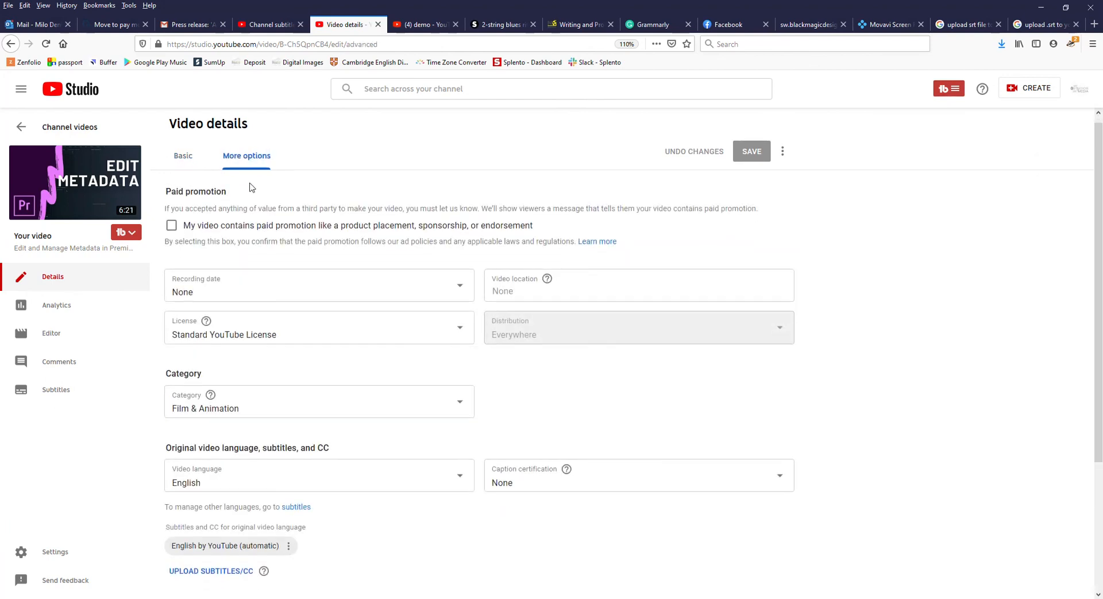
{"action": "scroll", "scroll_direction": "down", "scroll_amount": 3}
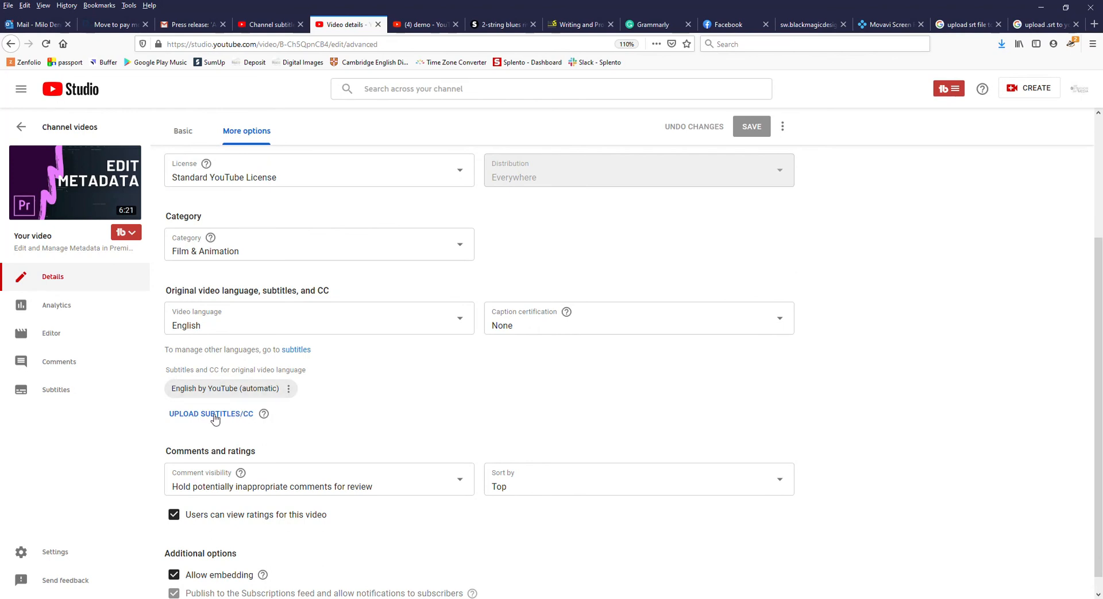
{"action": "mouse_move", "coordinate": [172, 439]}
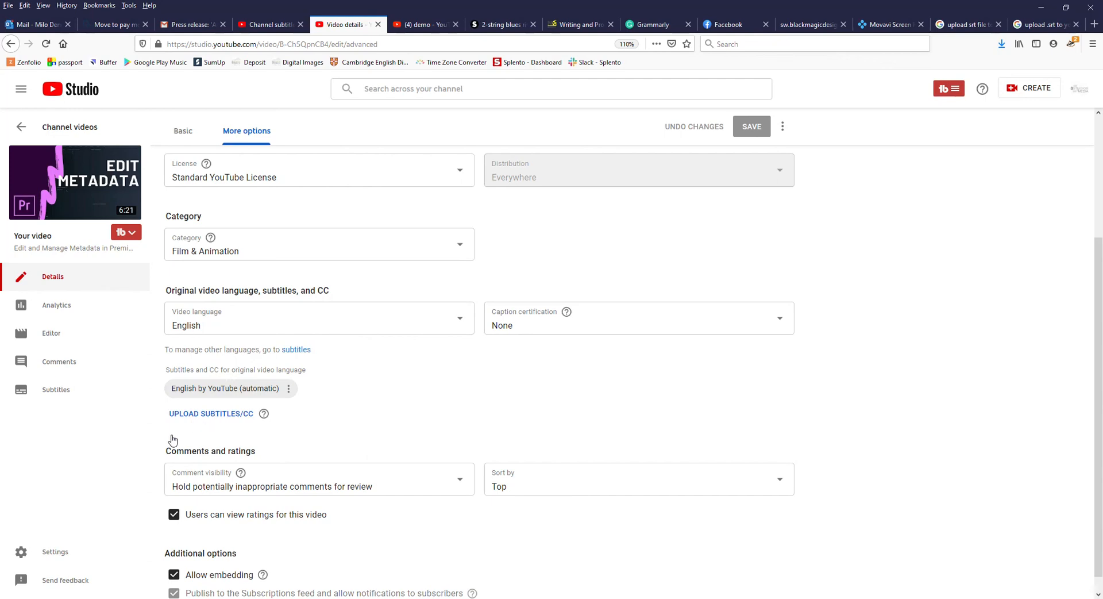